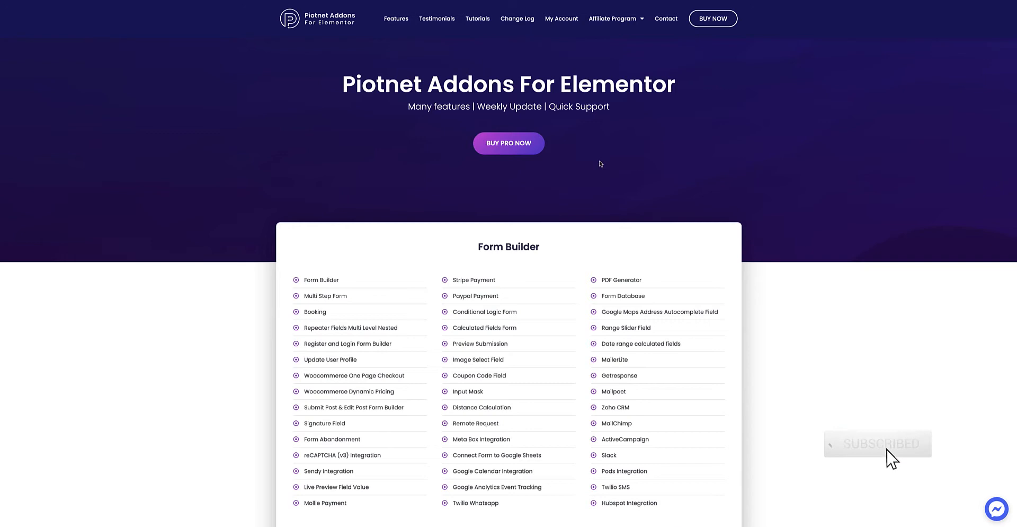
Go to the Google Maps Platform Pricing page and browse down to the estimator.
click(878, 443)
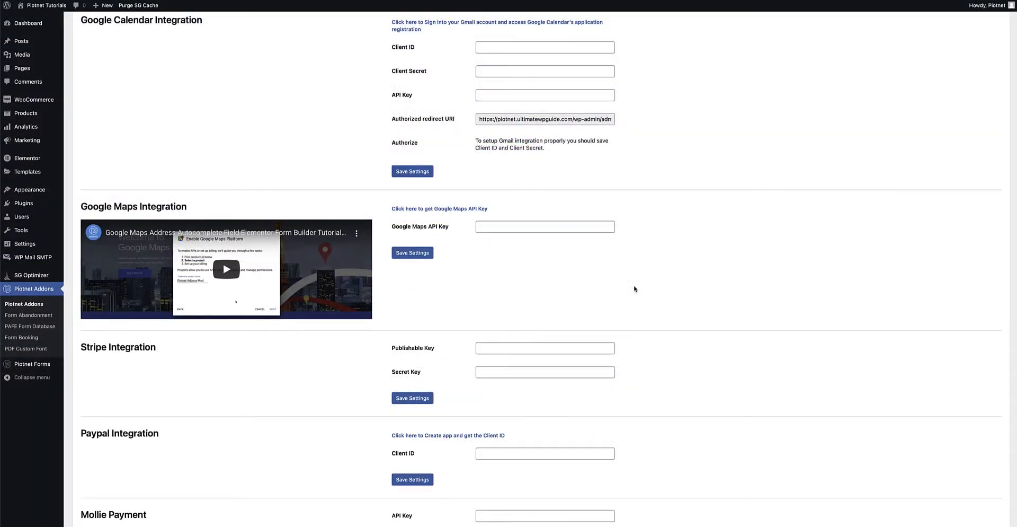
mouse_move(490, 274)
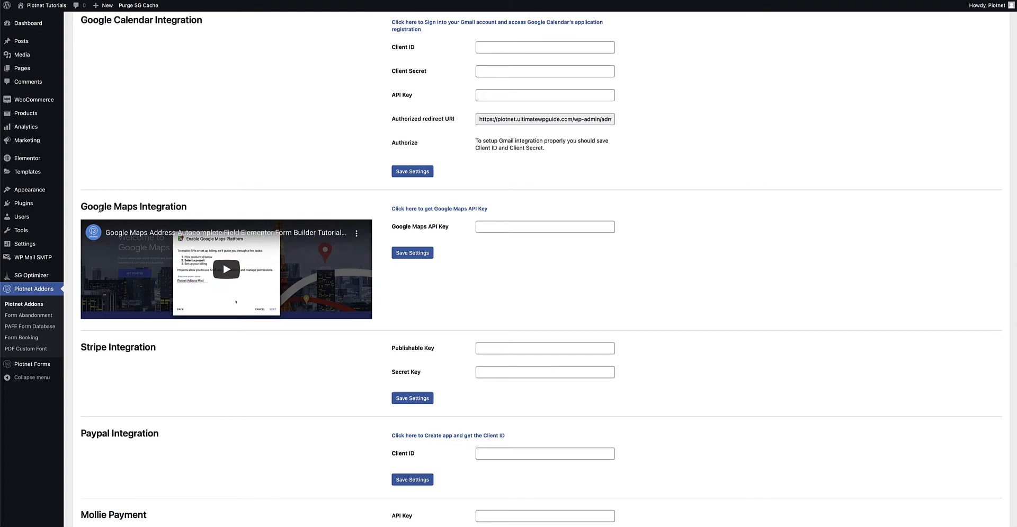
mouse_move(555, 216)
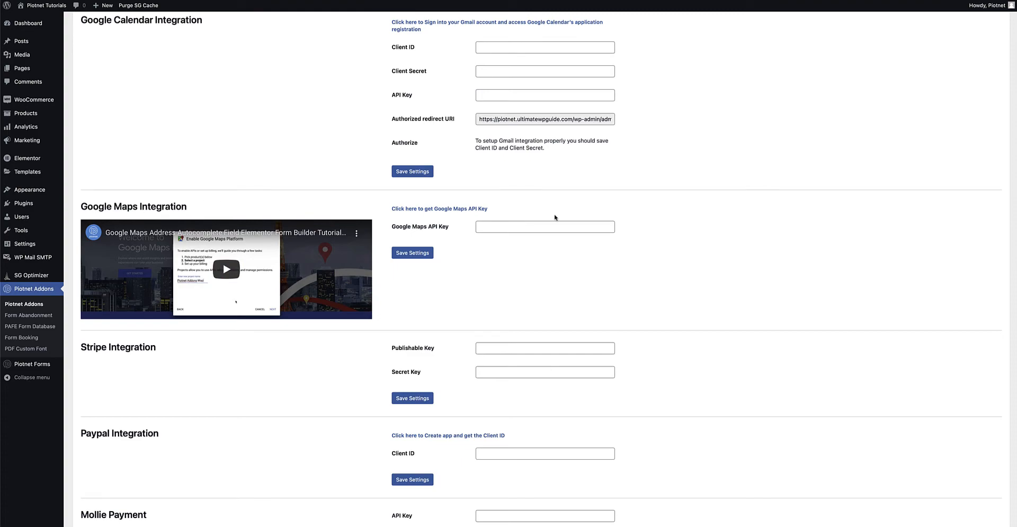
mouse_move(833, 35)
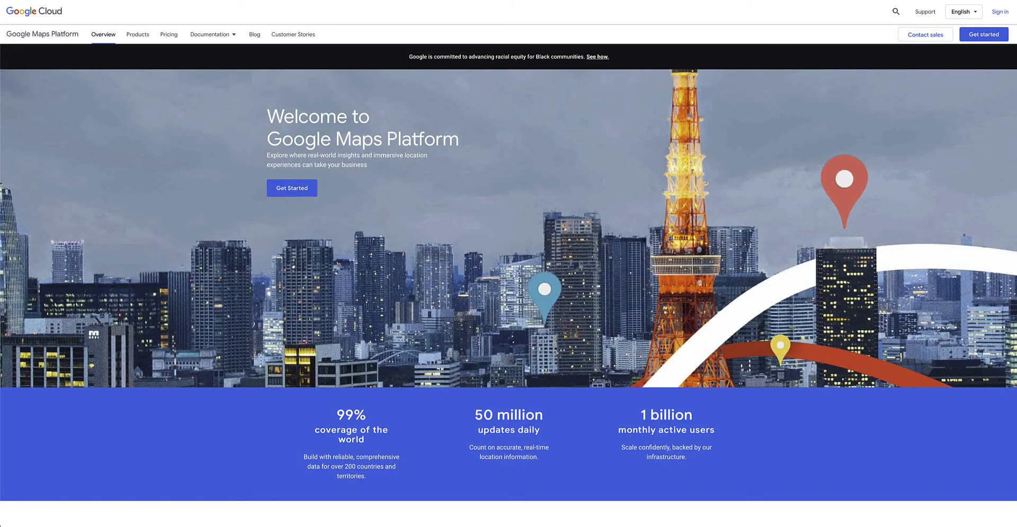
mouse_move(1000, 13)
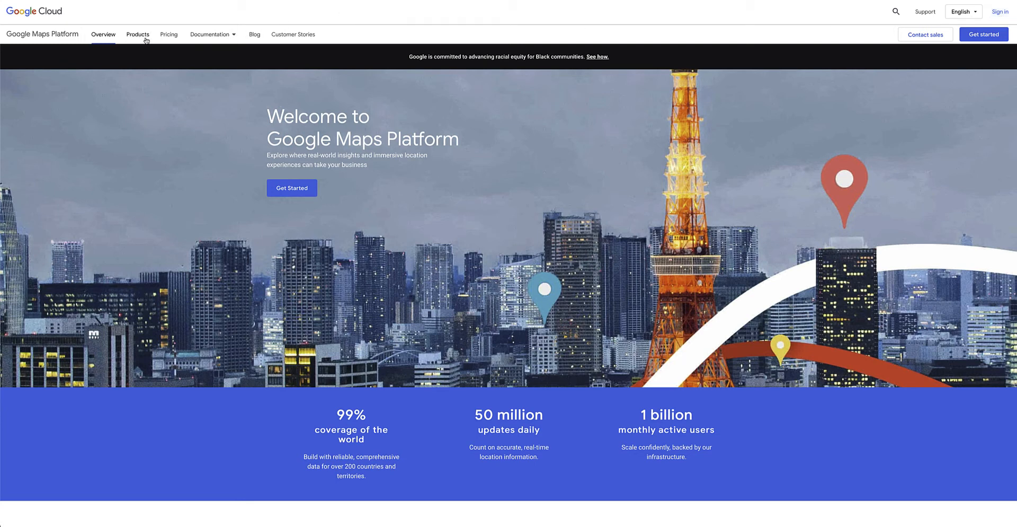
click(168, 34)
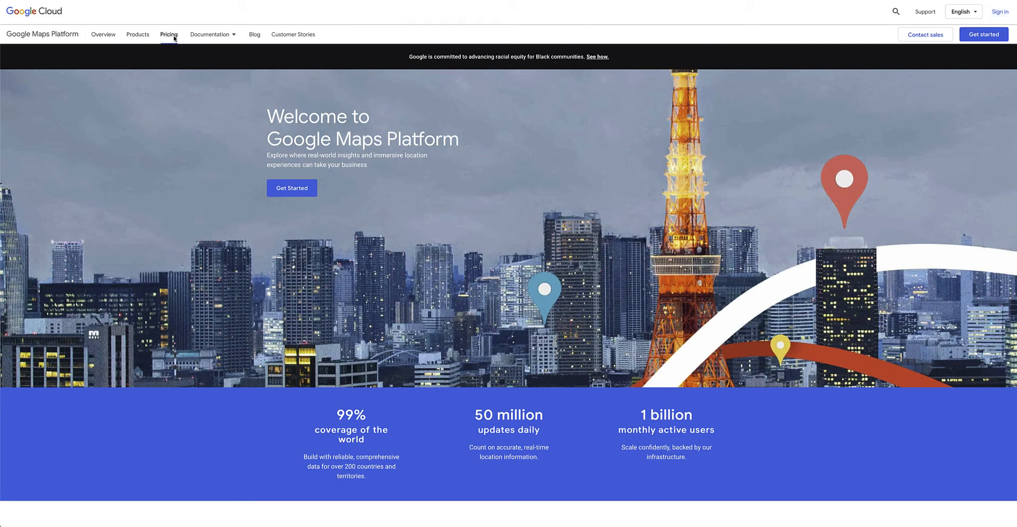
click(169, 34)
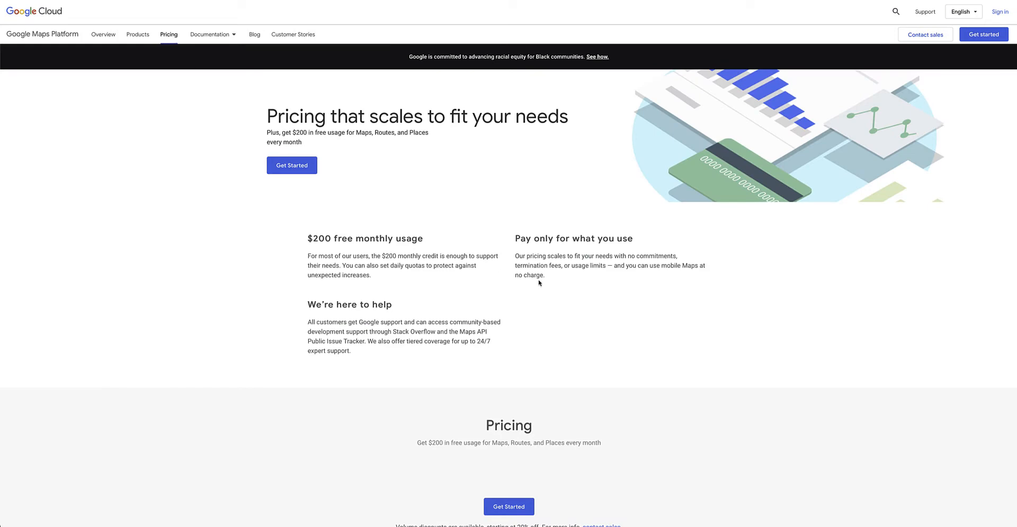
scroll(down, 3)
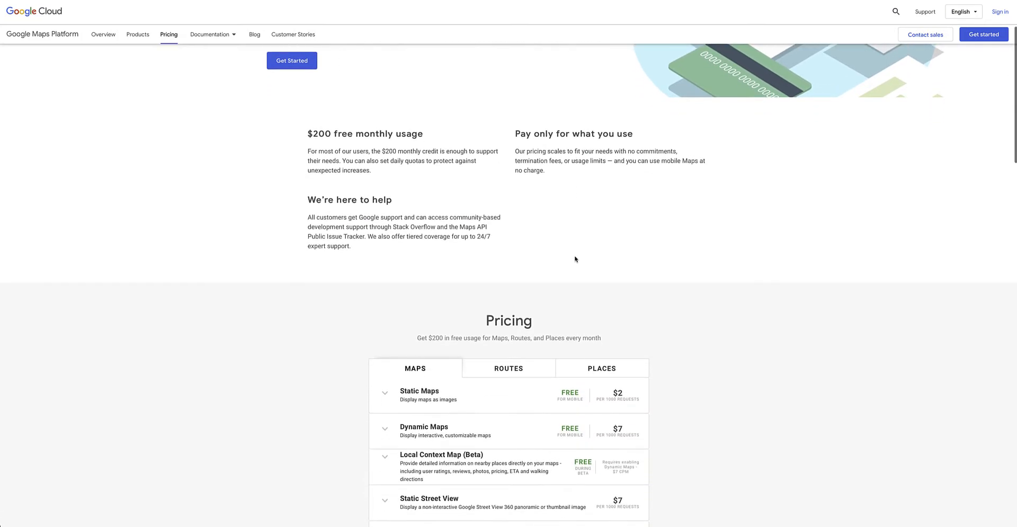
scroll(down, 3)
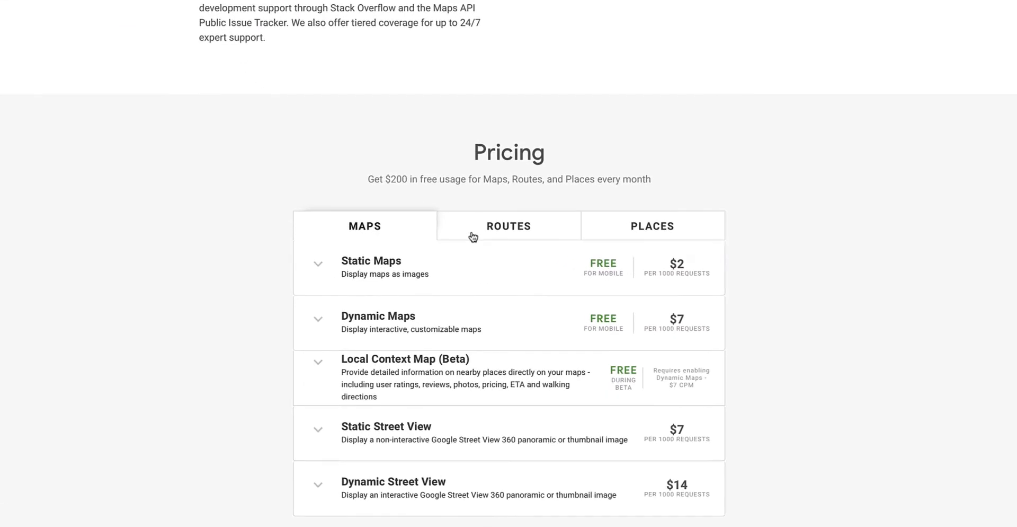
mouse_move(633, 237)
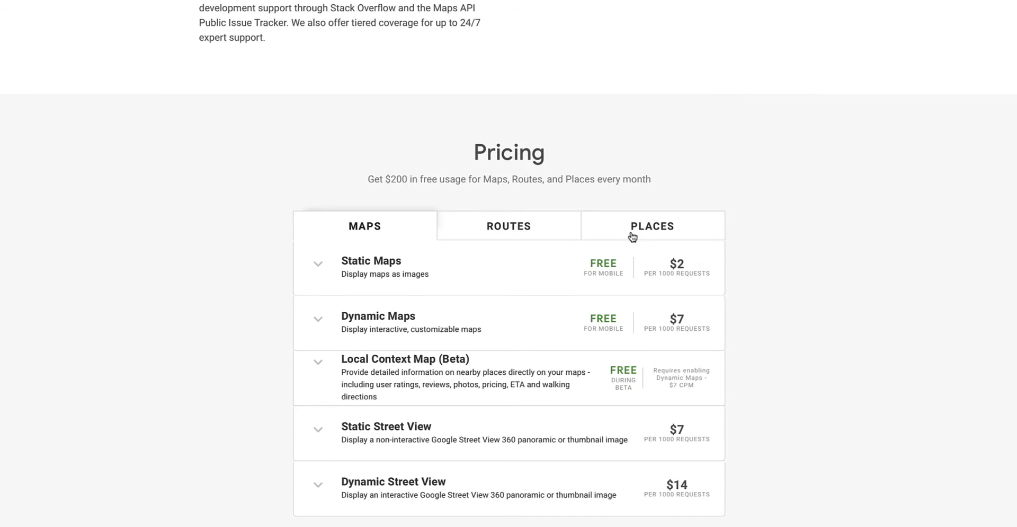
mouse_move(405, 273)
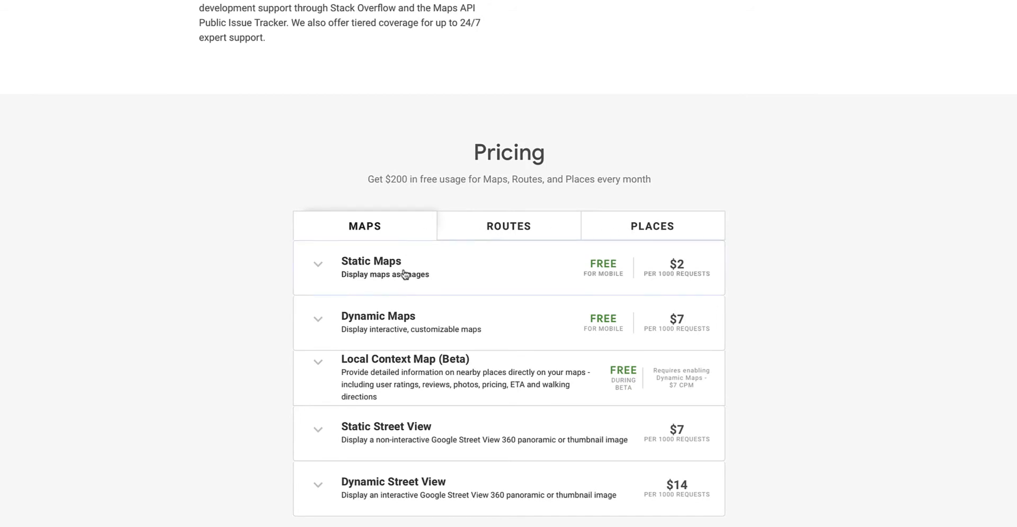
Under Routes, estimate 1000 Distance Matrix API requests, showing $5.00 per month.
click(509, 226)
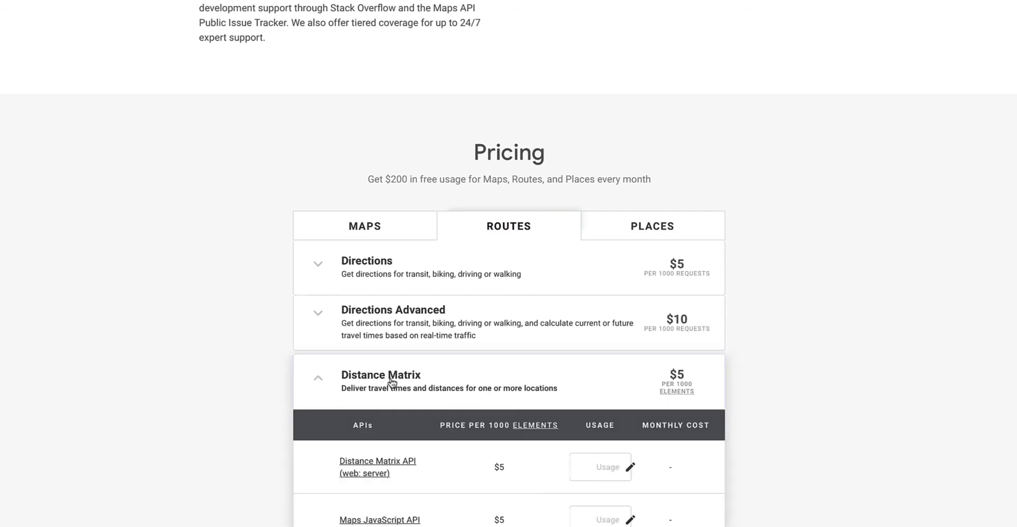
scroll(down, 3)
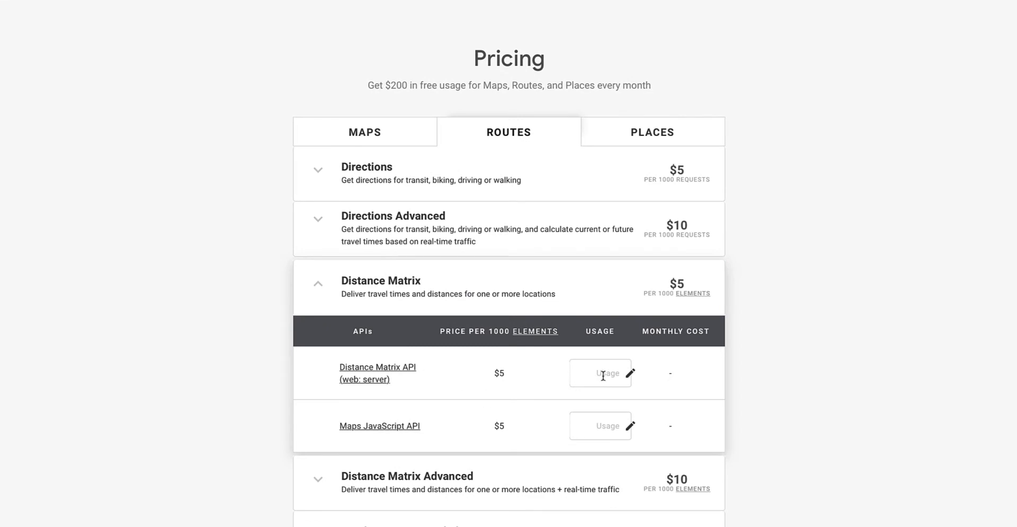
text(1000)
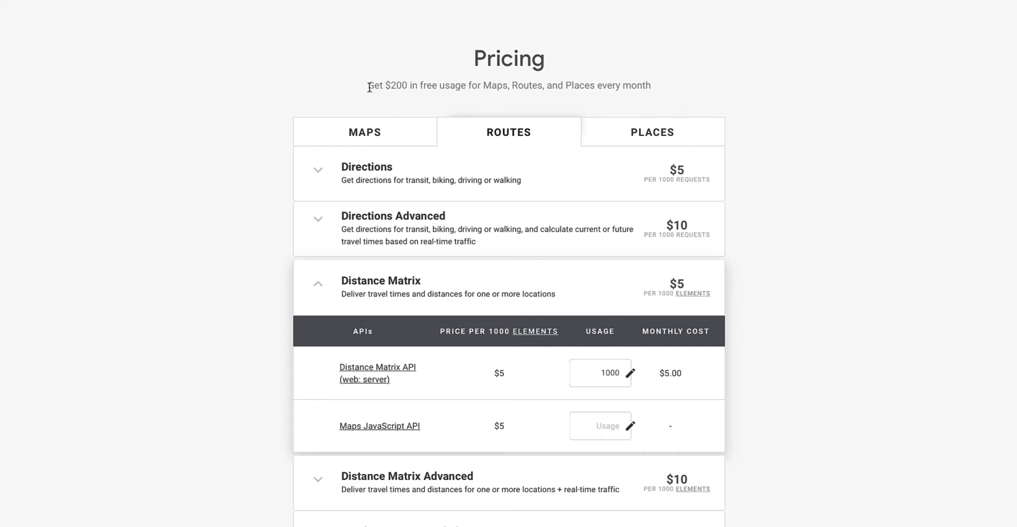
mouse_move(434, 97)
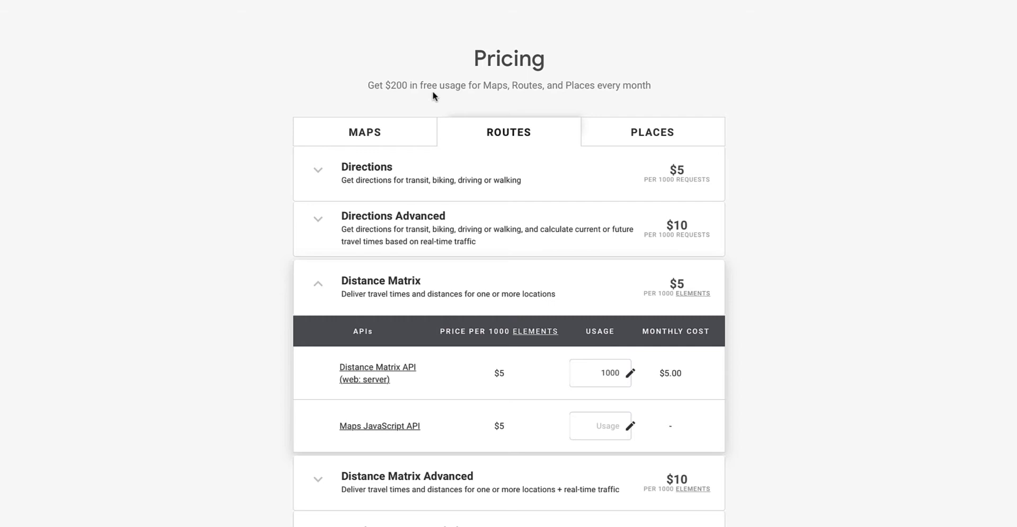
mouse_move(587, 101)
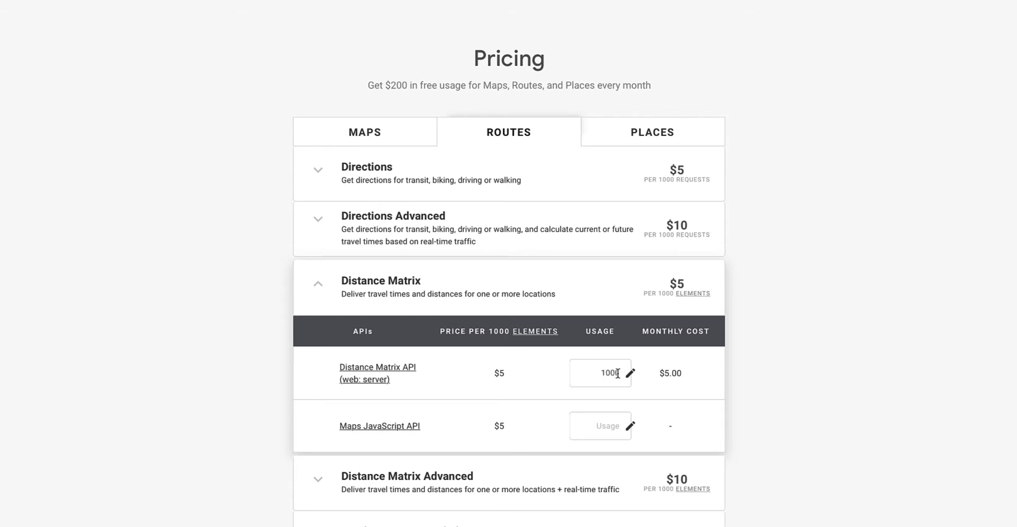
mouse_move(672, 380)
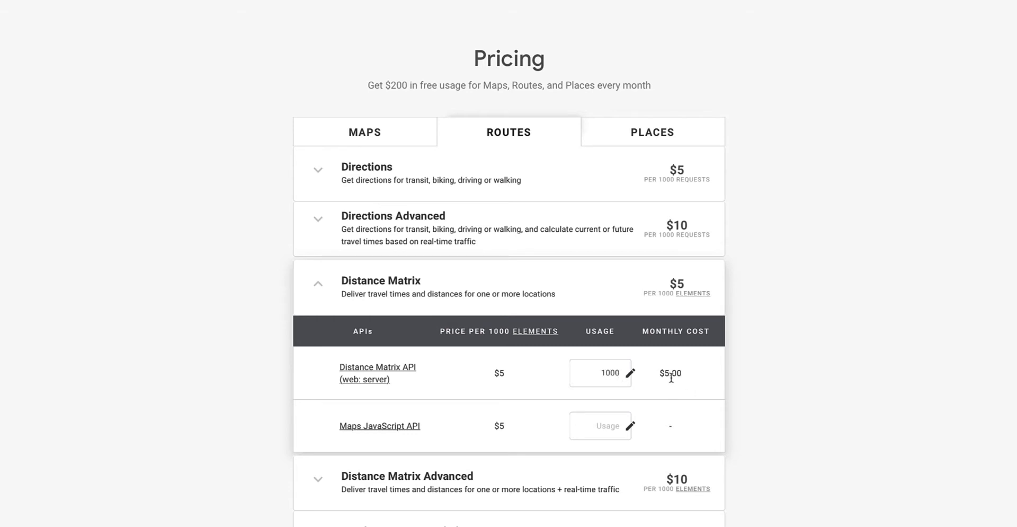
mouse_move(528, 199)
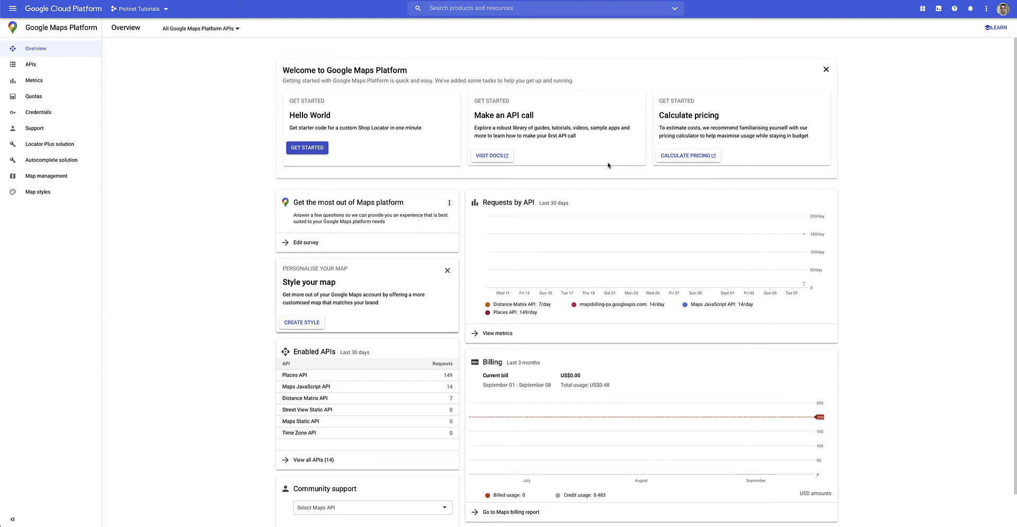
scroll(down, 3)
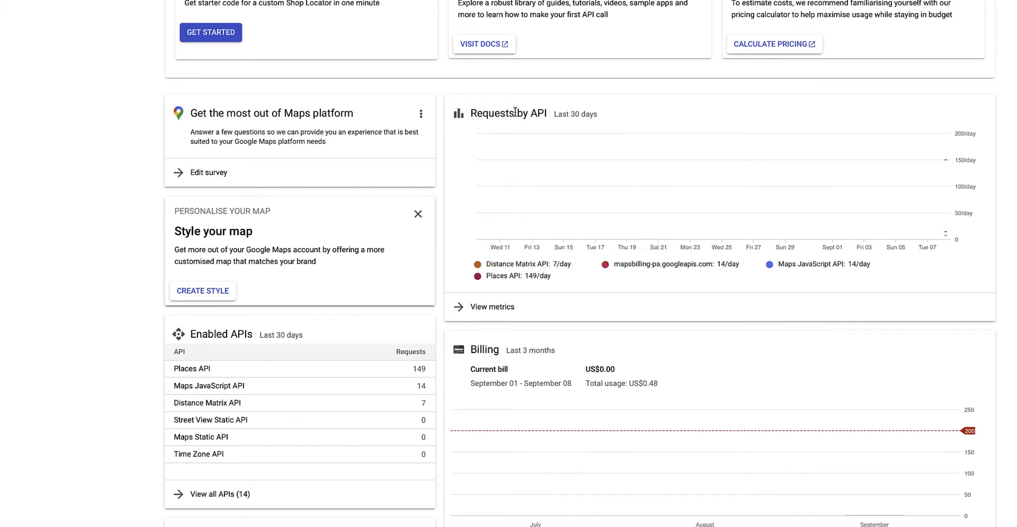
mouse_move(511, 270)
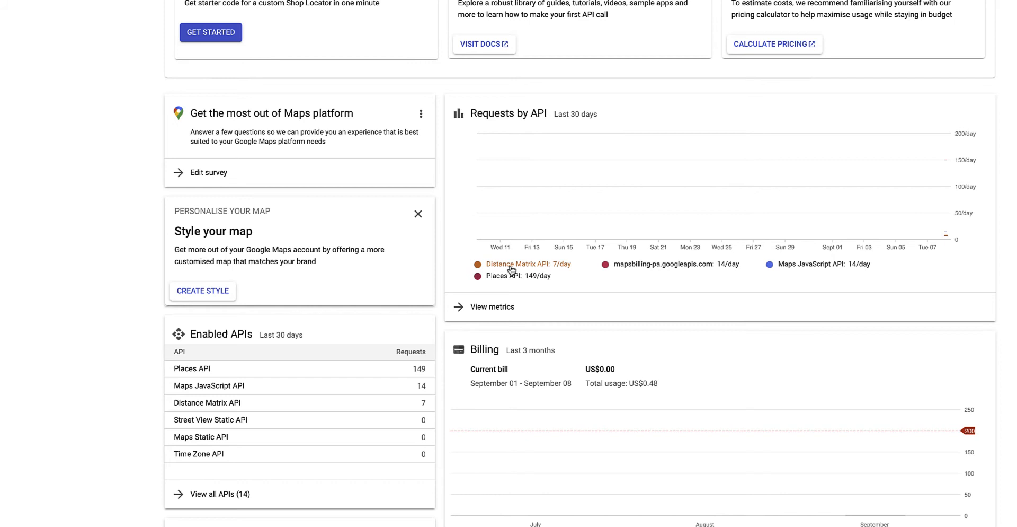
mouse_move(525, 270)
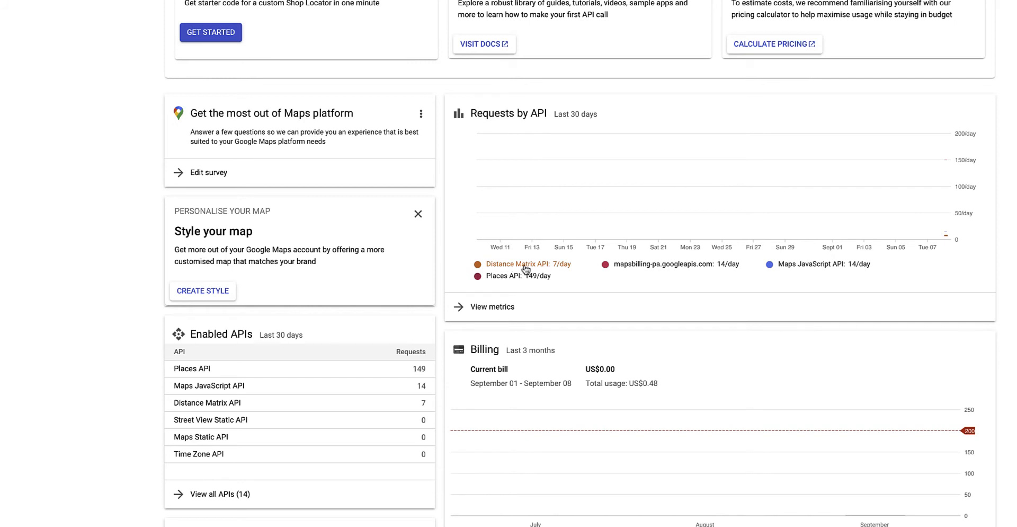
mouse_move(678, 310)
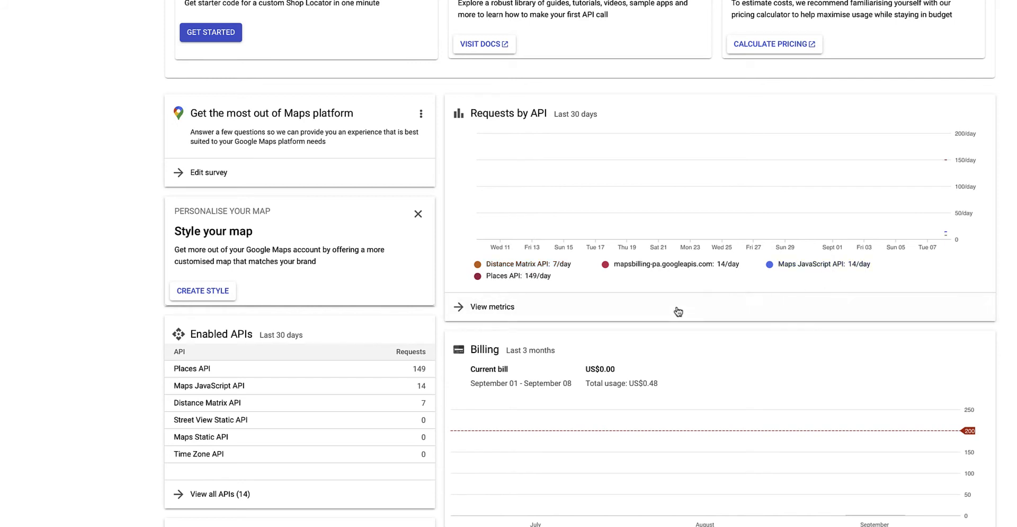
scroll(down, 3)
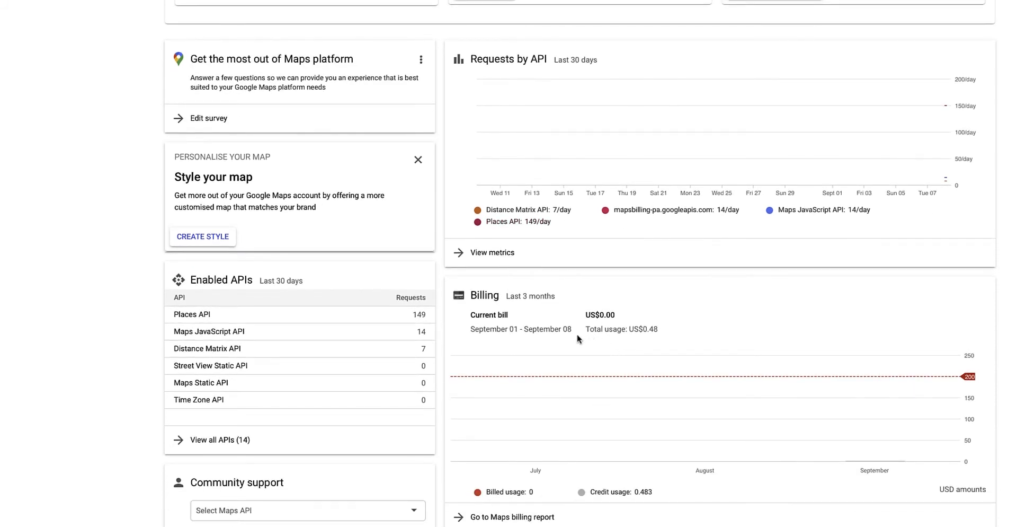
mouse_move(610, 356)
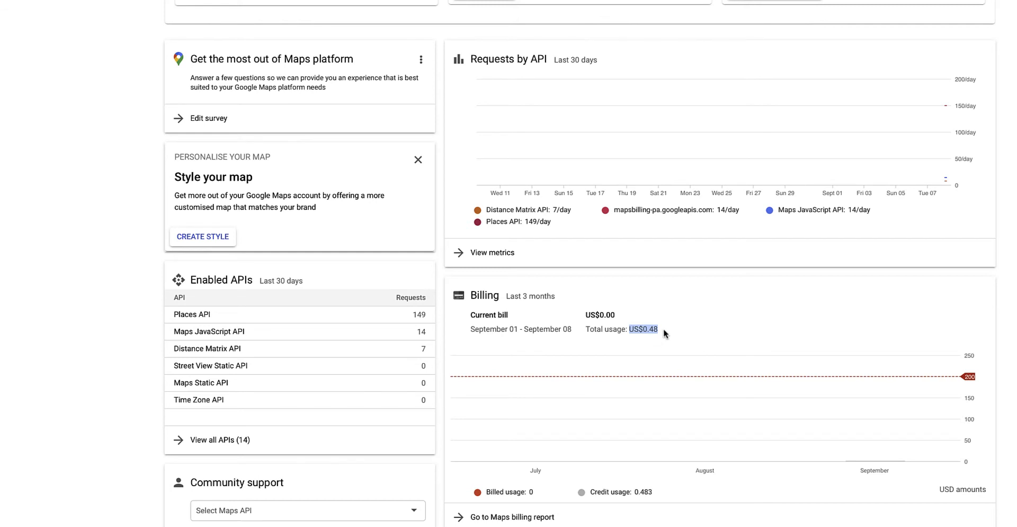
scroll(up, 3)
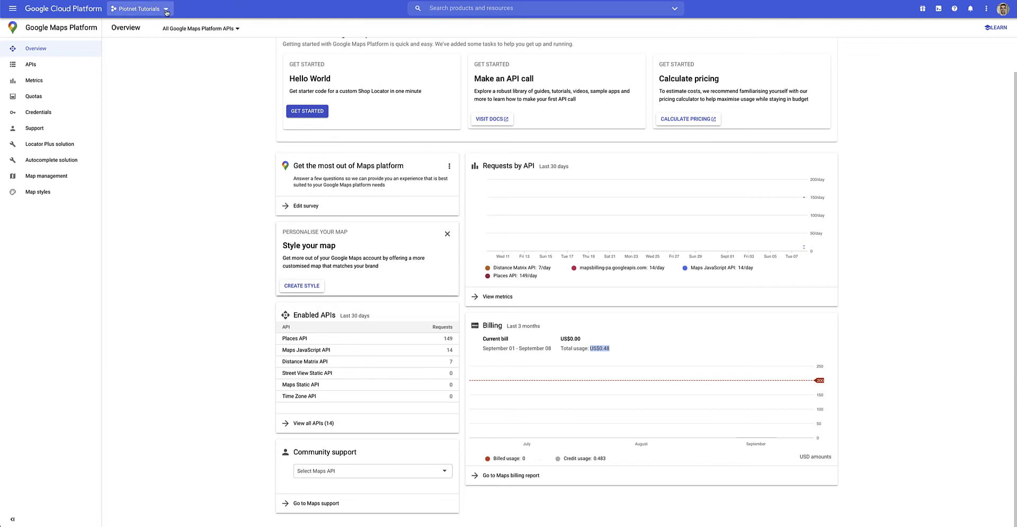
click(140, 8)
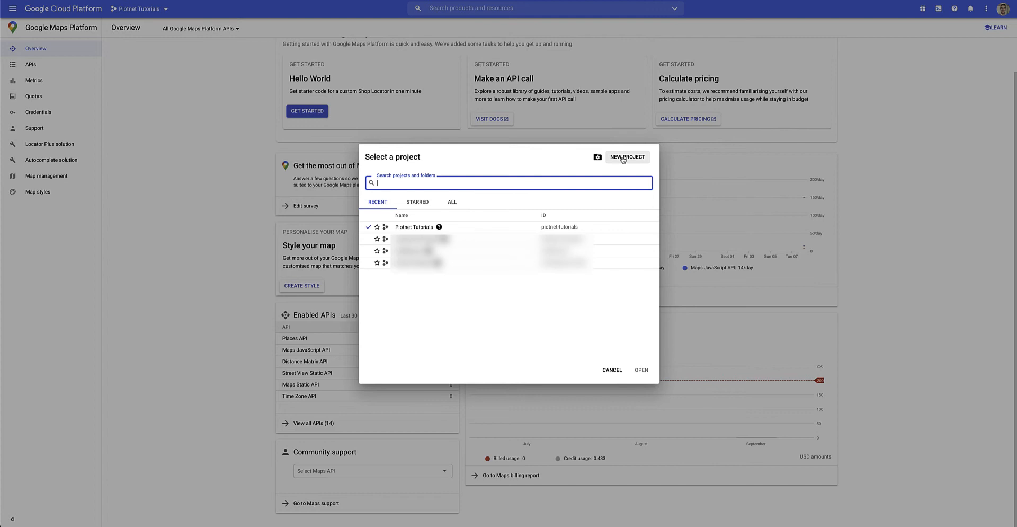
click(612, 370)
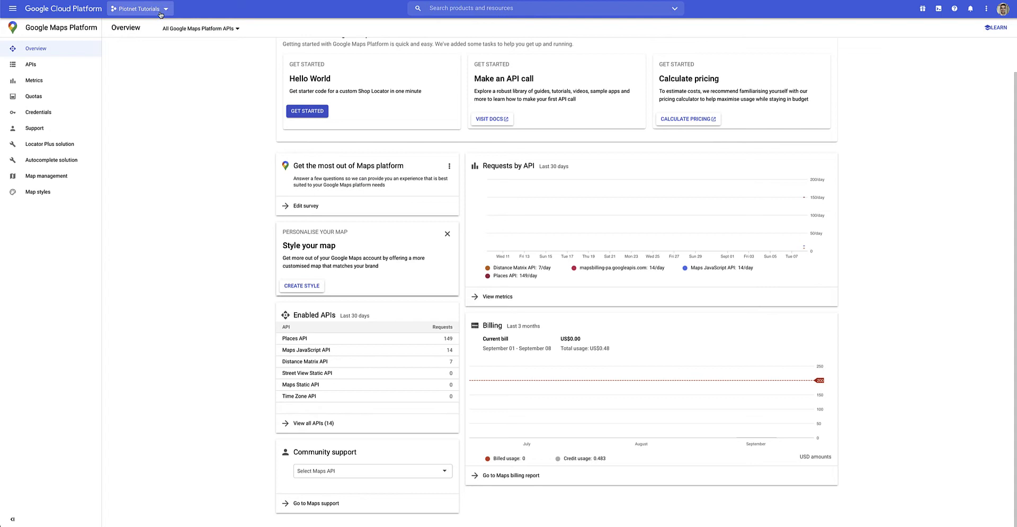
mouse_move(38, 111)
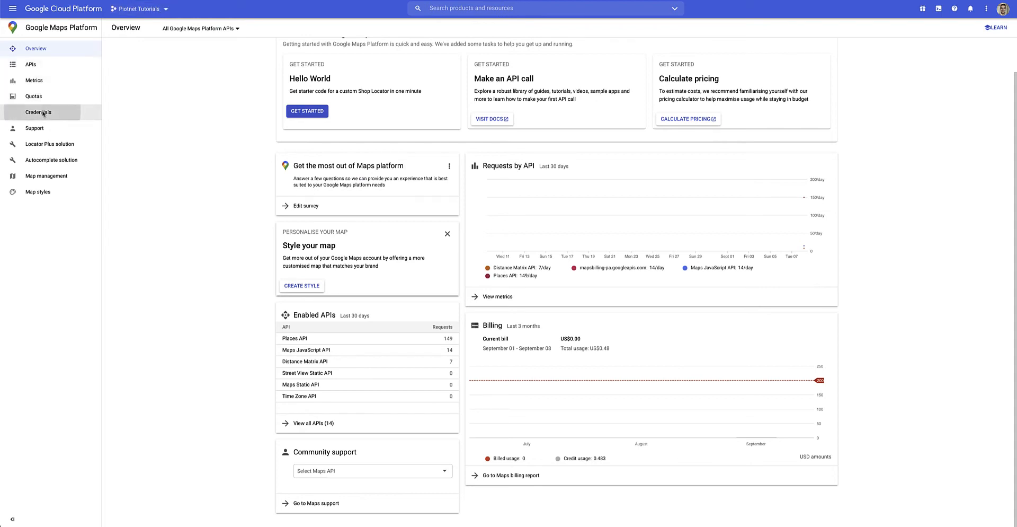
From Credentials, create a new API key and go to its Restrict key settings.
click(38, 111)
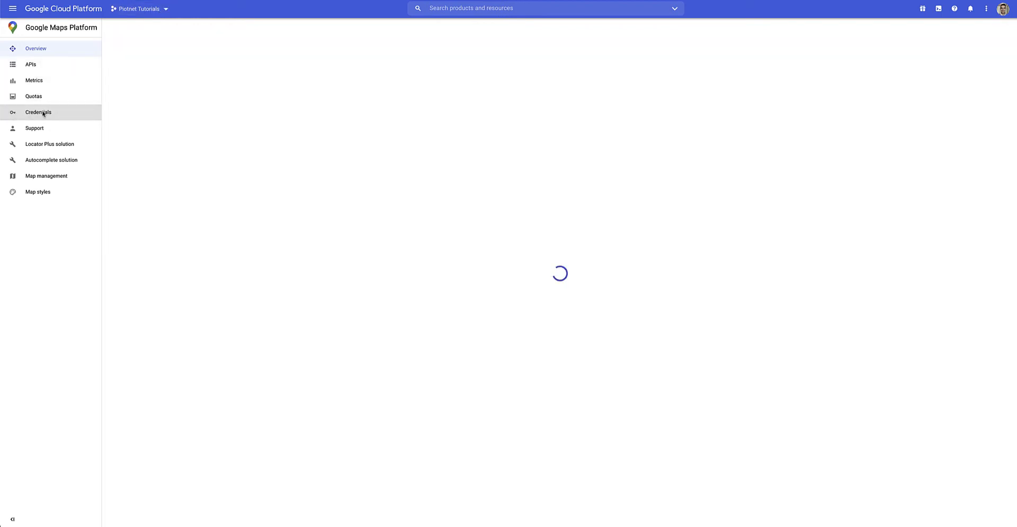
click(37, 112)
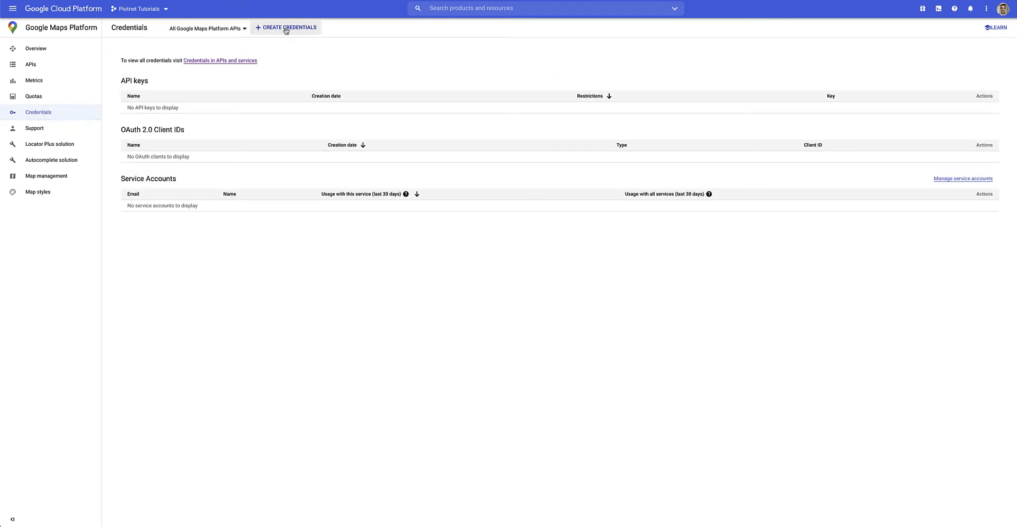
click(287, 26)
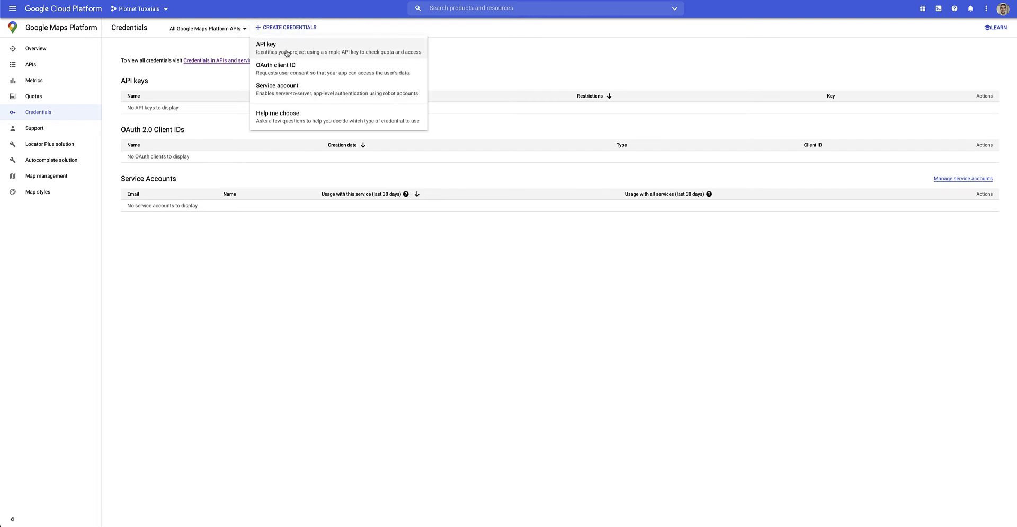
click(267, 43)
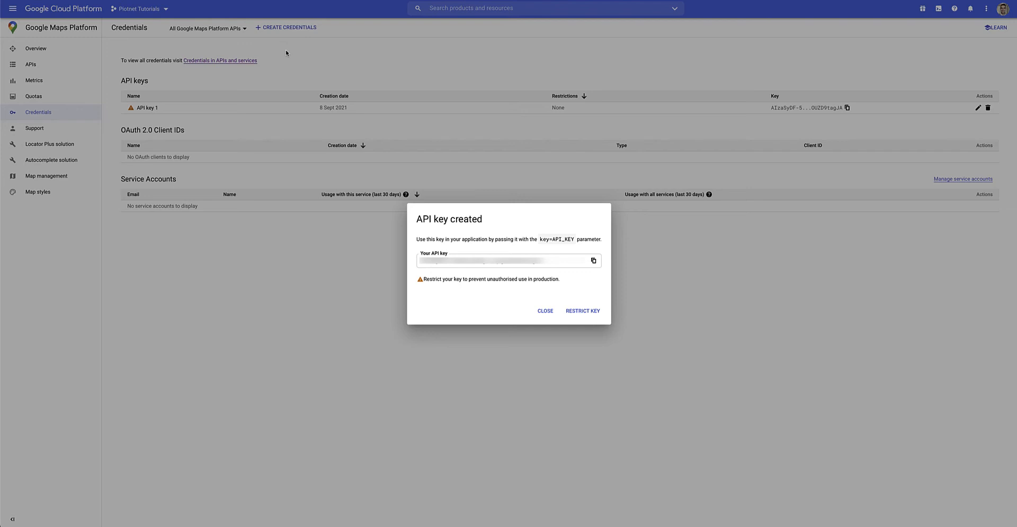
mouse_move(407, 215)
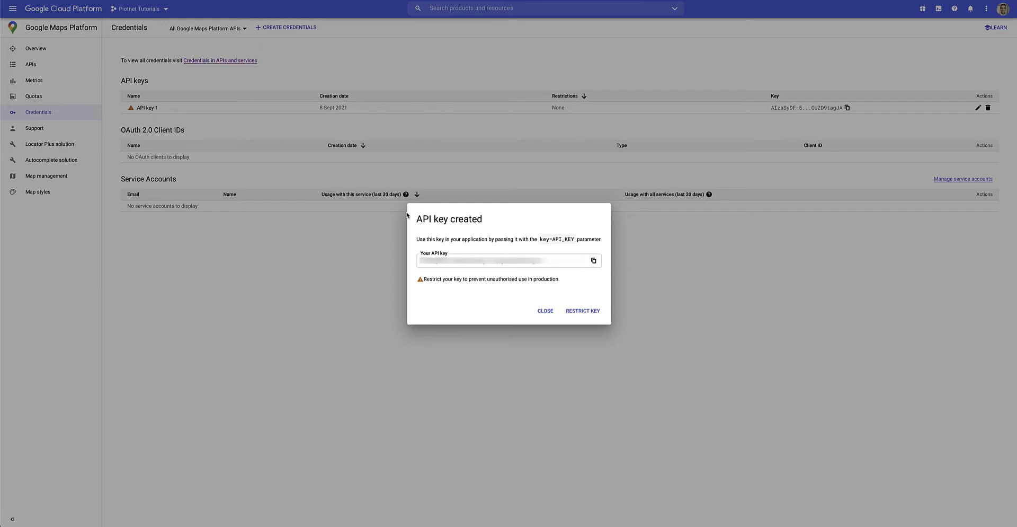
click(545, 311)
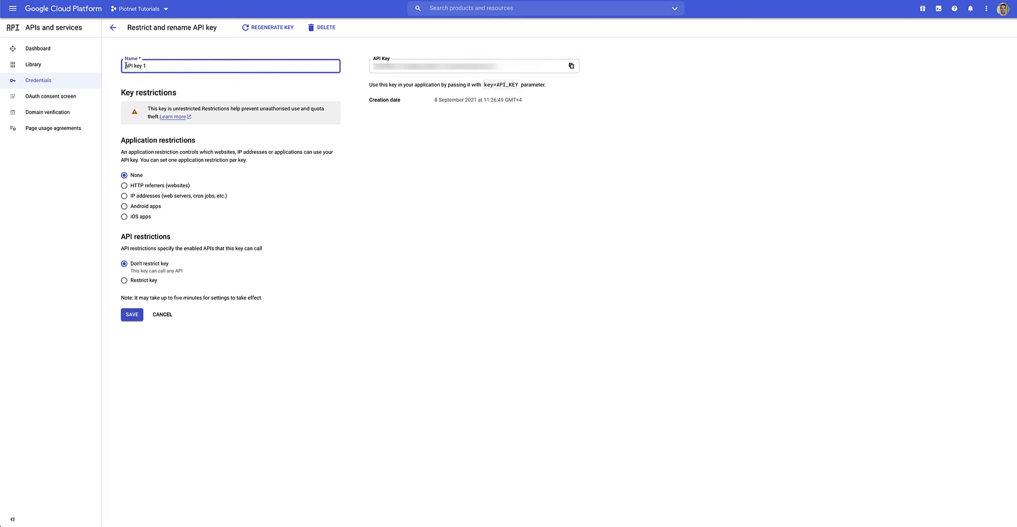
Name the key 'Piotnet Maps API key' and restrict it to Distance Matrix, Maps JavaScript and Places APIs.
text(Piotnet Maps)
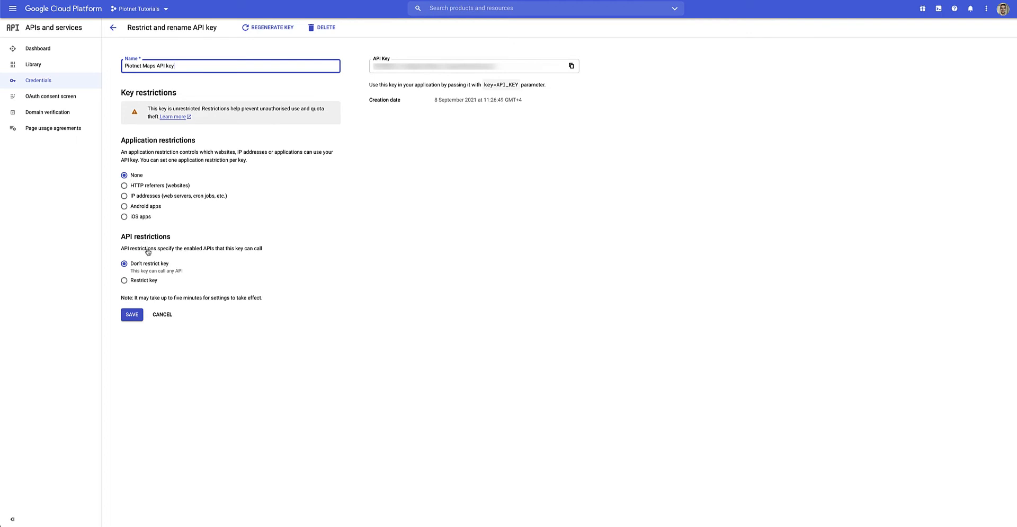
click(123, 280)
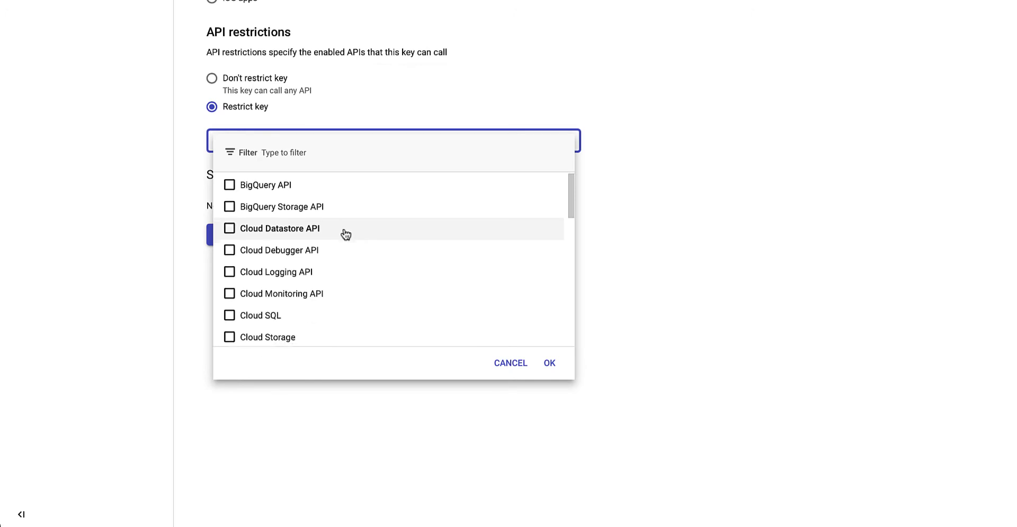
scroll(down, 3)
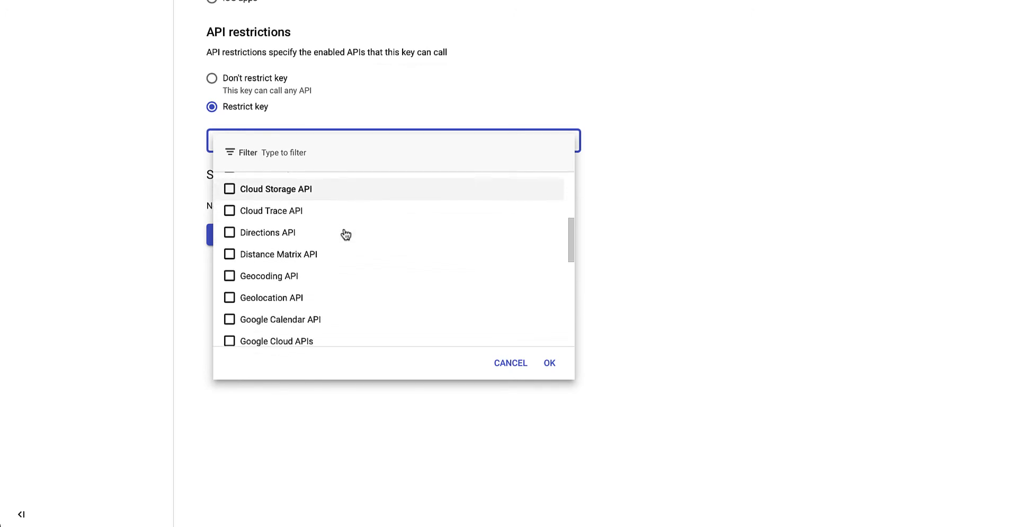
click(229, 248)
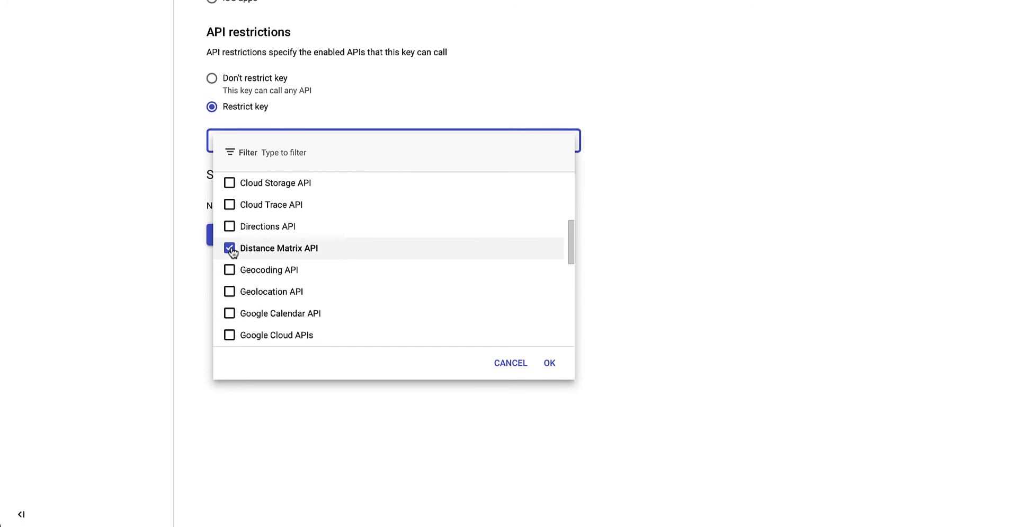
scroll(down, 3)
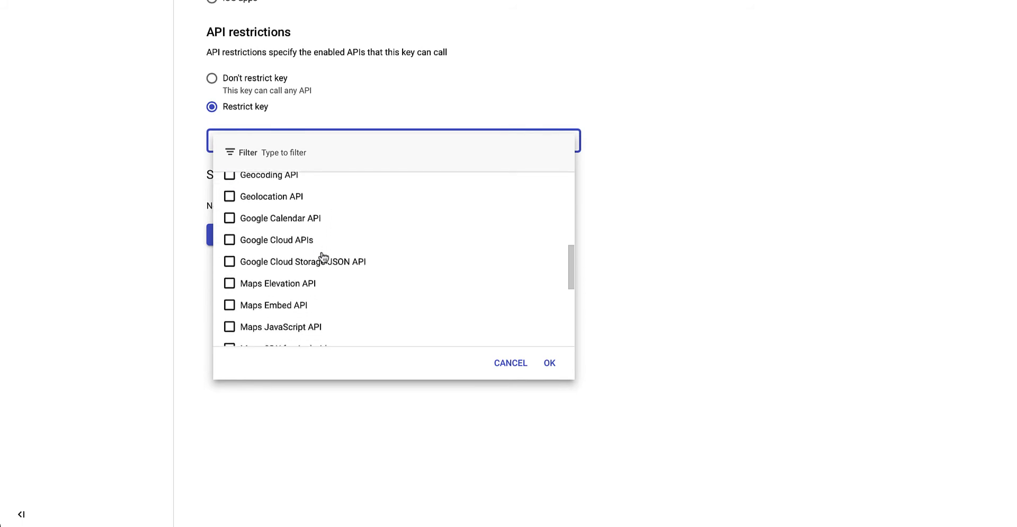
click(229, 262)
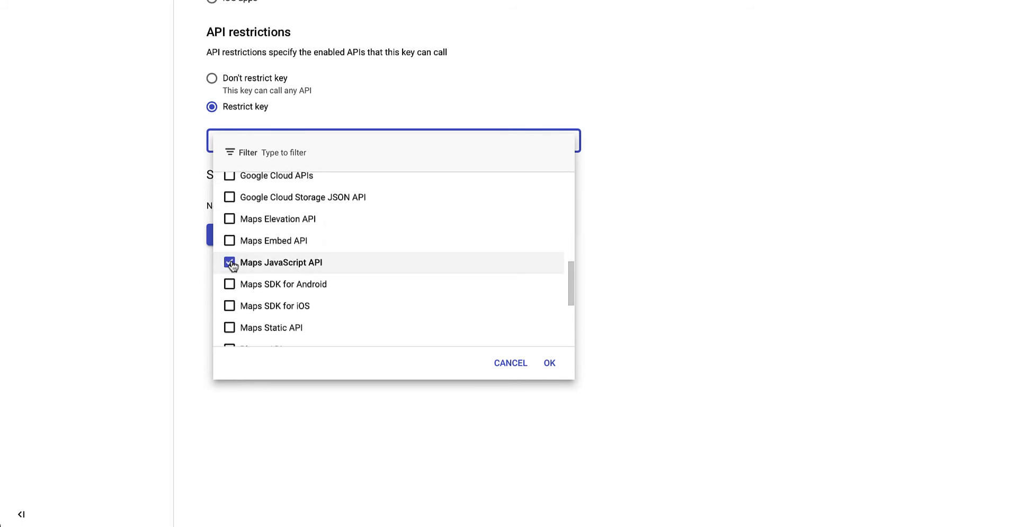
scroll(down, 3)
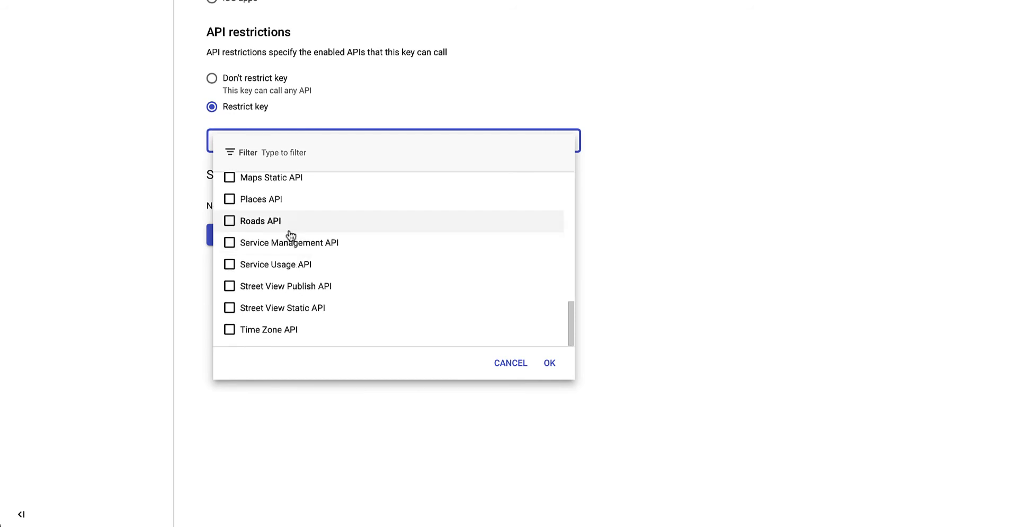
click(229, 198)
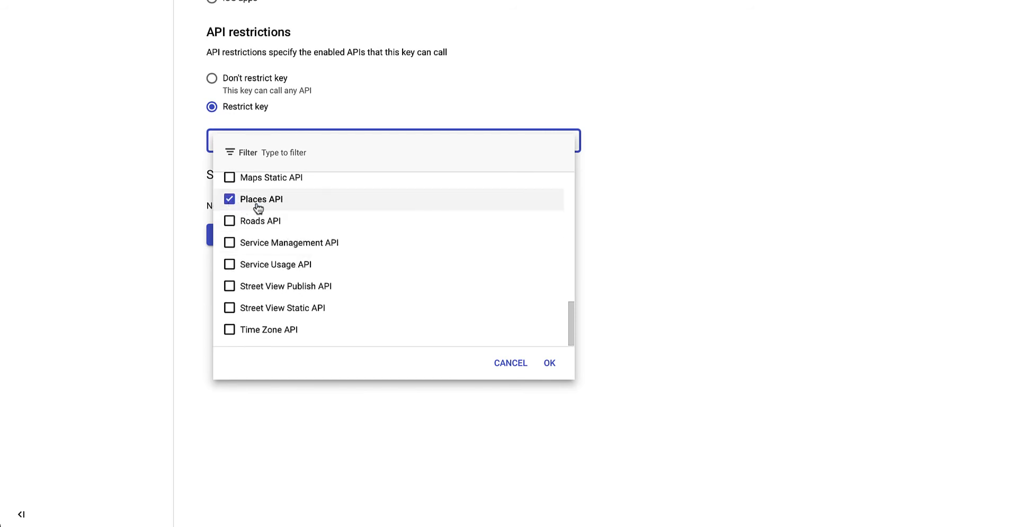
click(549, 362)
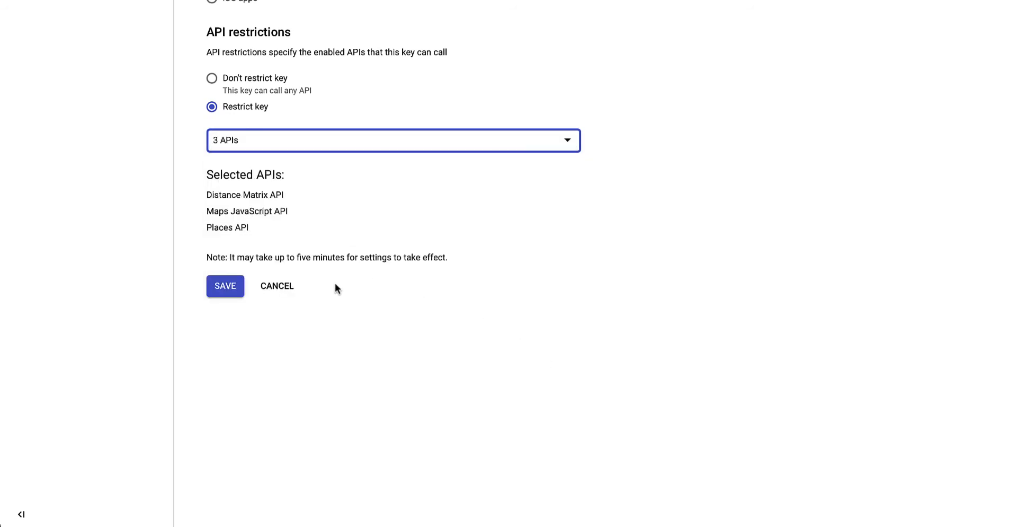
Save the key's name and restrictions, then copy the Piotnet Maps API key.
click(225, 285)
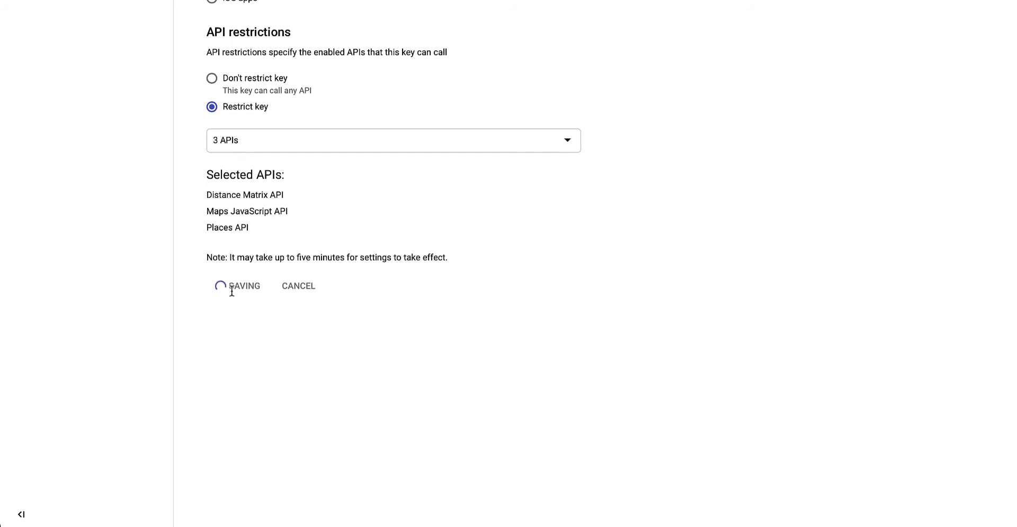
click(229, 285)
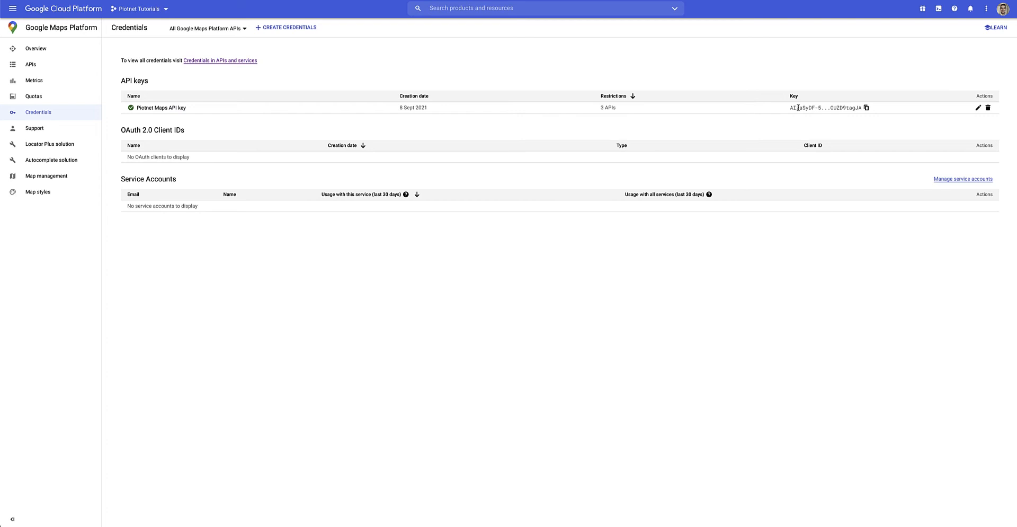
click(867, 108)
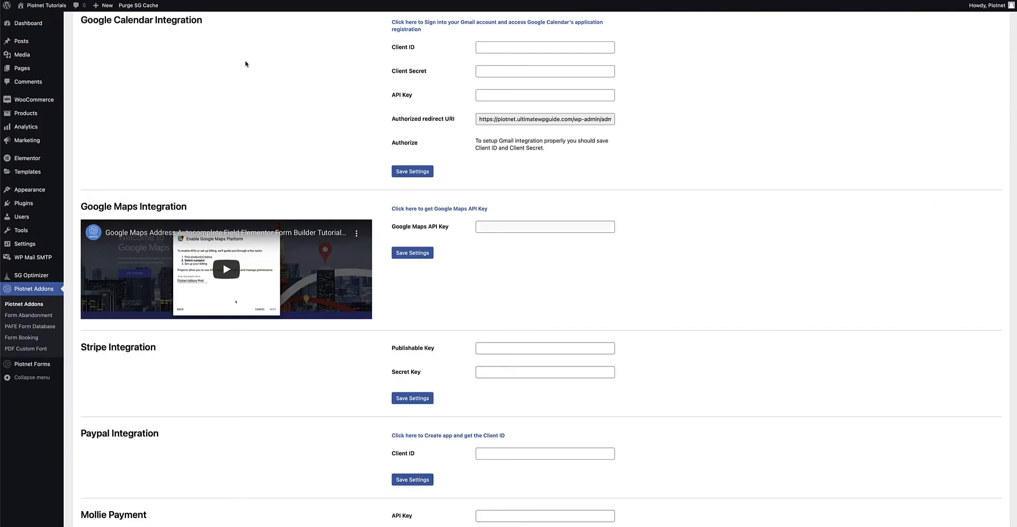
Paste the key into the Piotnet Addons Google Maps API Key setting.
click(546, 227)
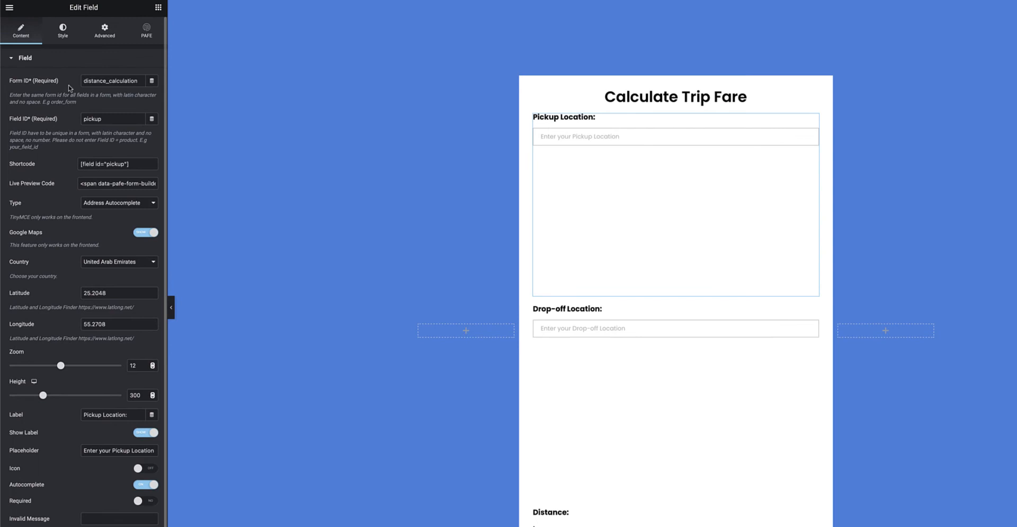
double_click(110, 80)
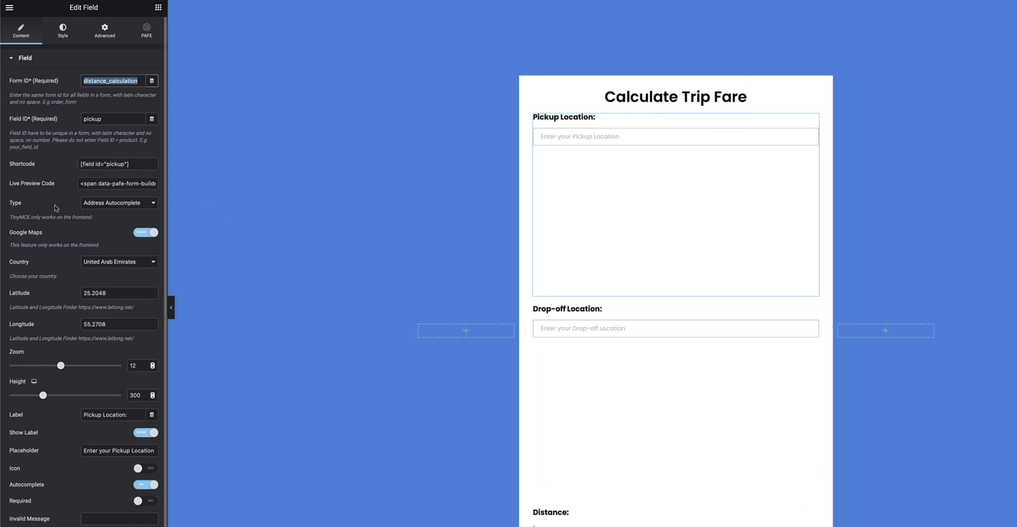
mouse_move(155, 205)
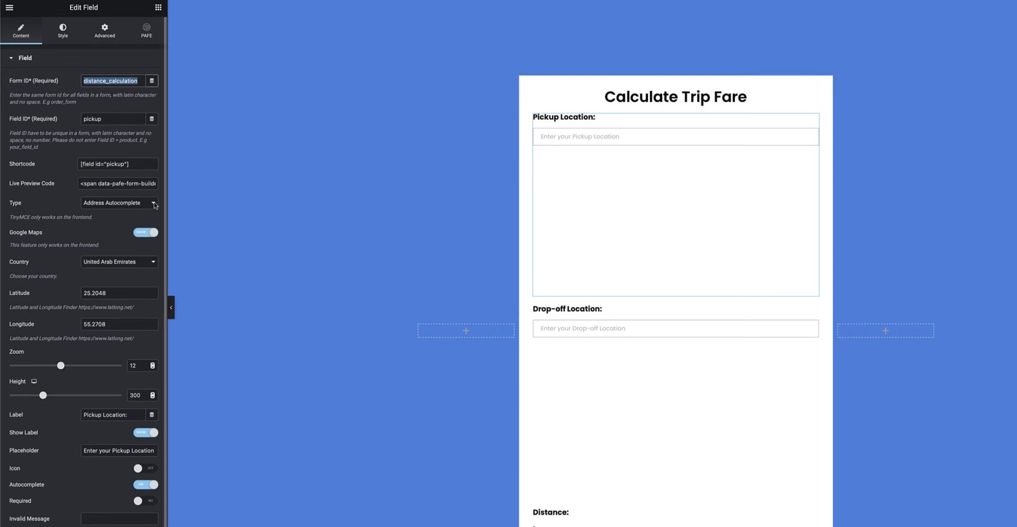
click(117, 202)
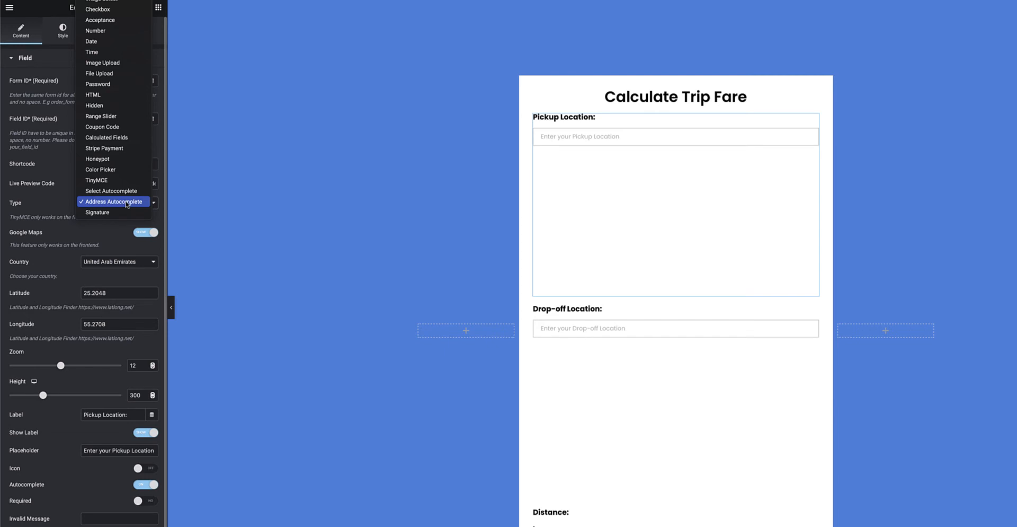
click(113, 202)
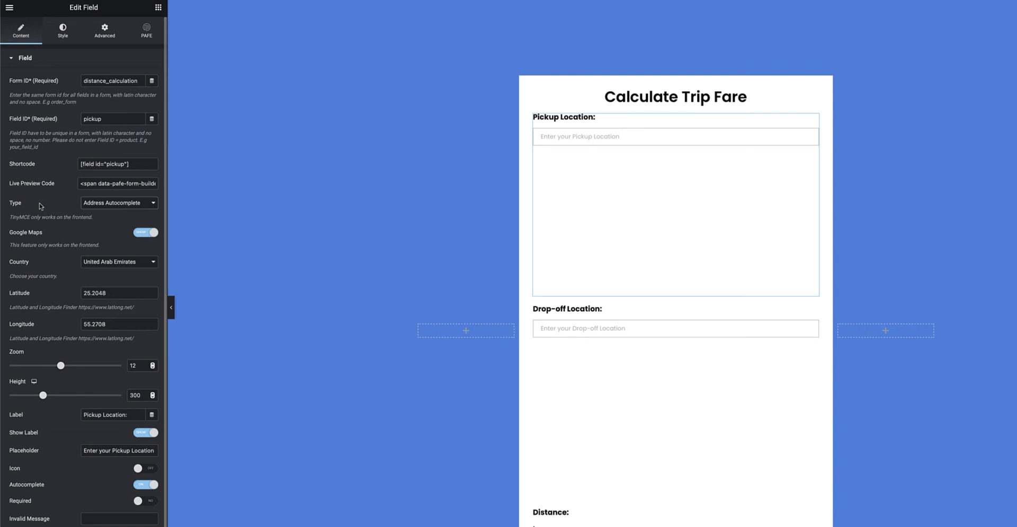
mouse_move(46, 235)
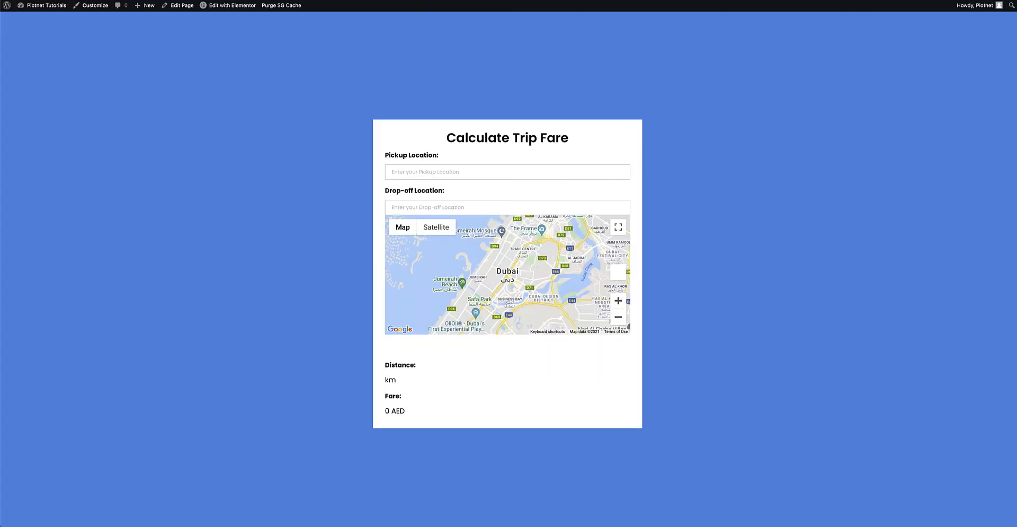
mouse_move(598, 168)
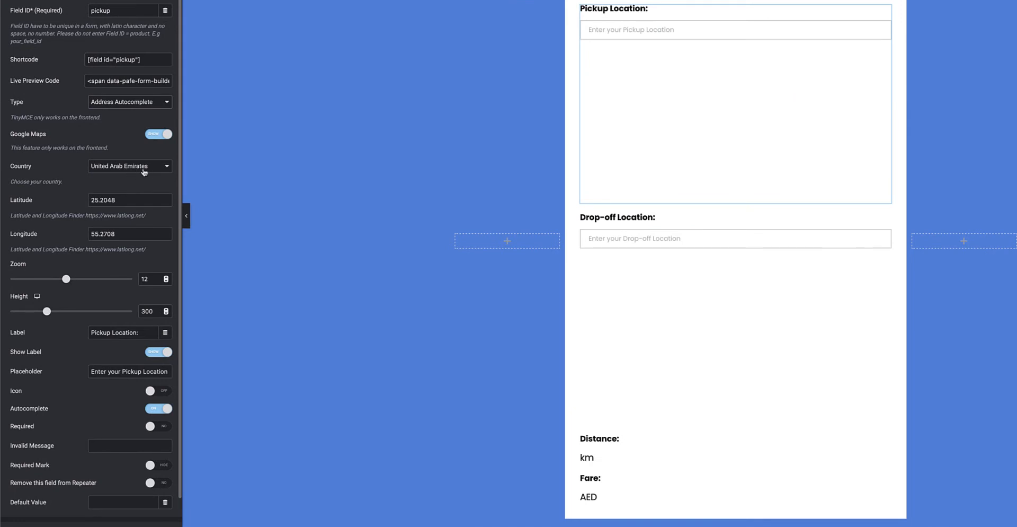
Check the pickup map's latitude 25.2048 and enable Google Maps for the Pickup Location field.
click(129, 199)
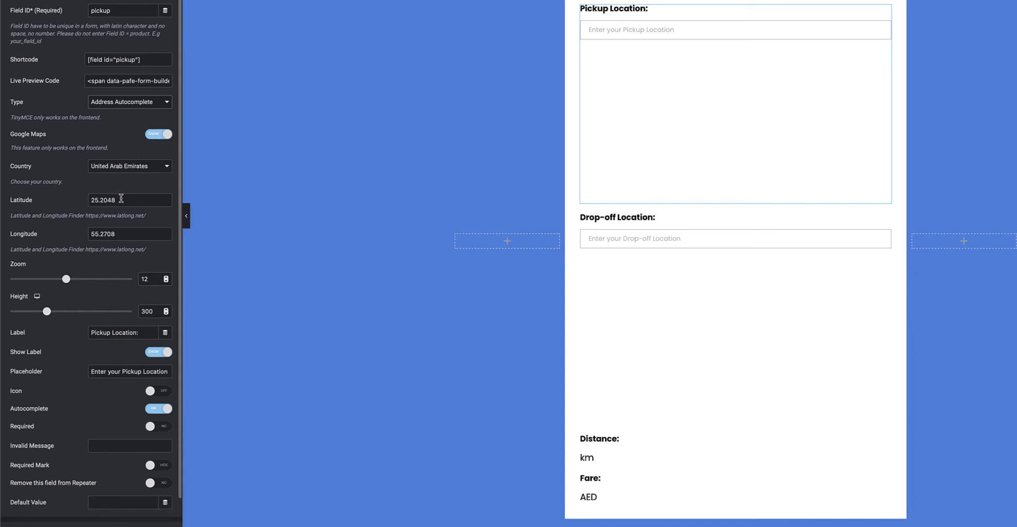
mouse_move(123, 199)
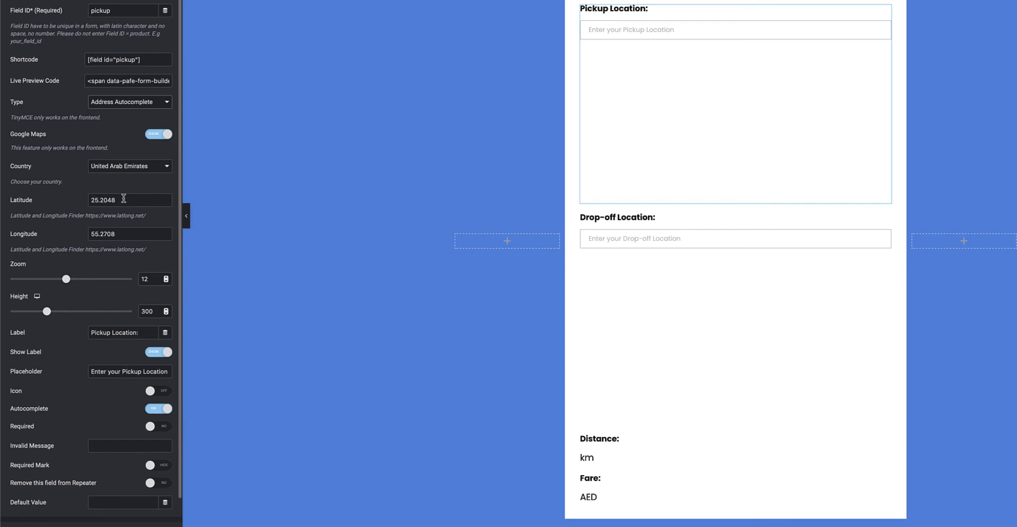
mouse_move(25, 290)
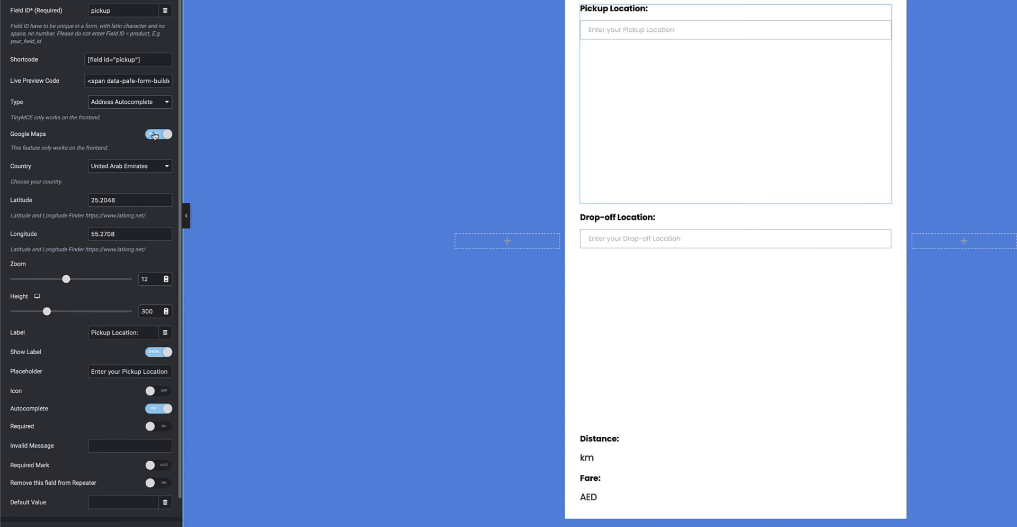
click(157, 133)
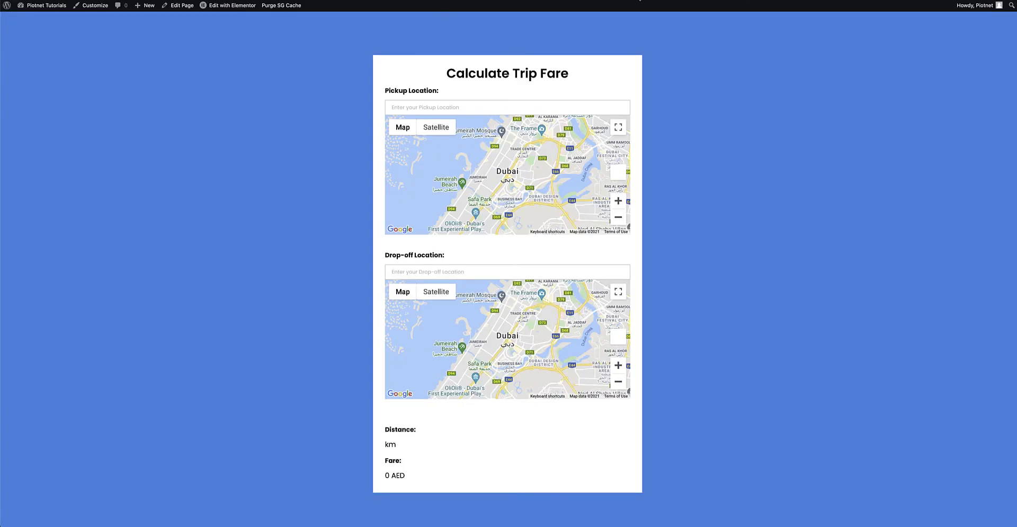
mouse_move(571, 171)
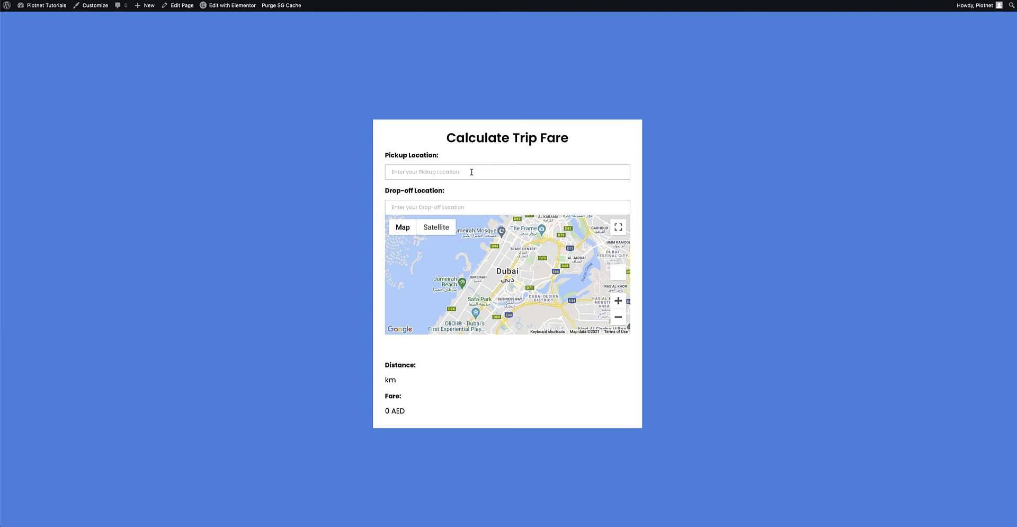
Enter 'dubai' as pickup and choose Abu Dhabi International Airport as drop-off on the live form.
text(dubai International Airport (DXB) - Dubai - United Arab Emirates)
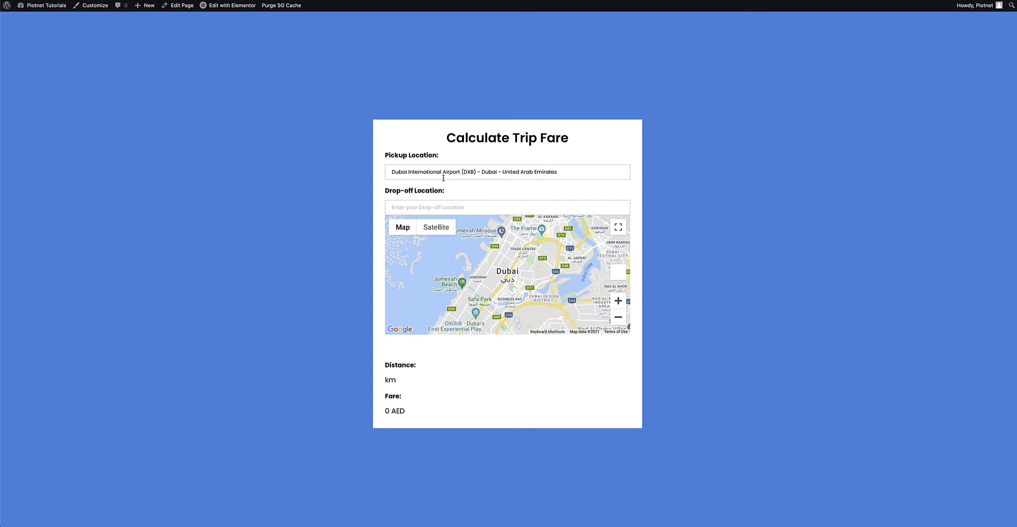
text(o)
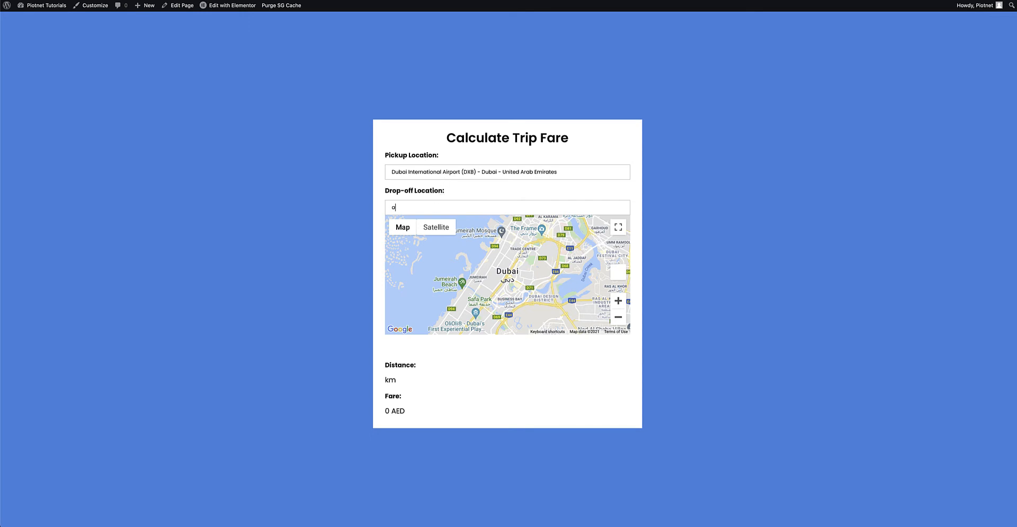
text(abu dhab)
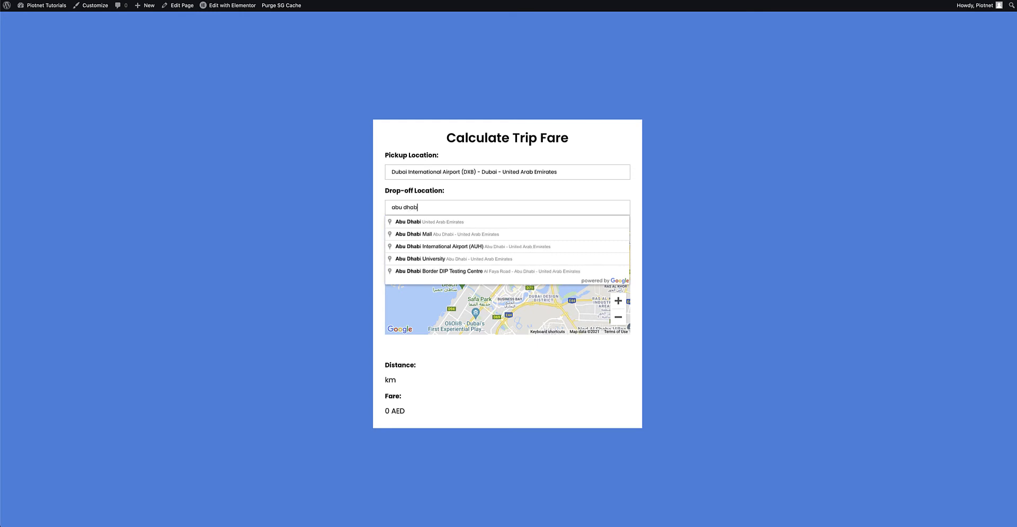
click(445, 246)
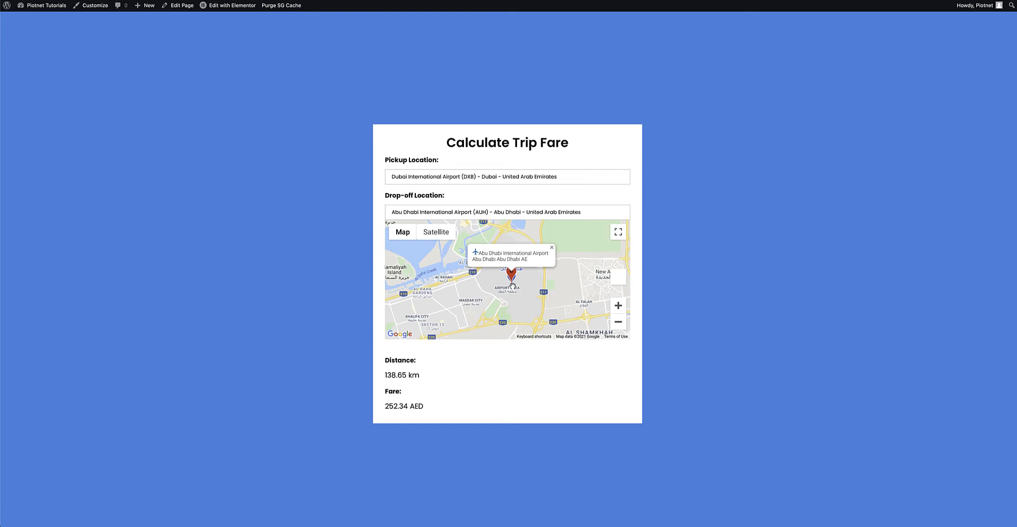
mouse_move(417, 377)
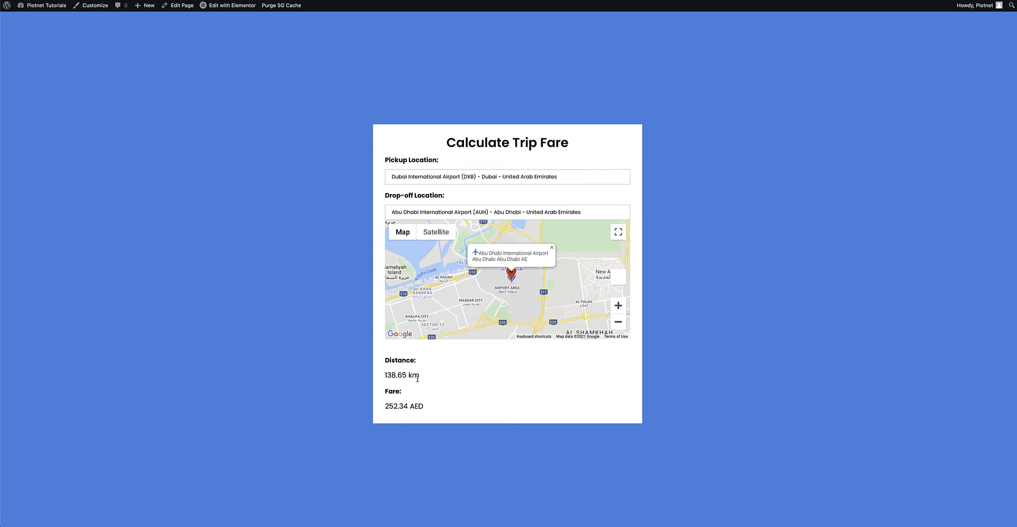
mouse_move(466, 190)
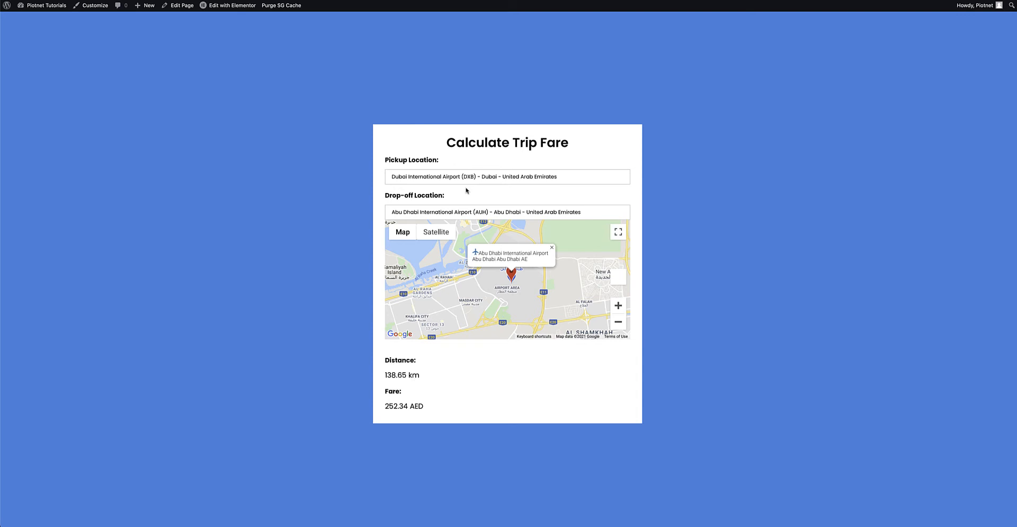
mouse_move(399, 371)
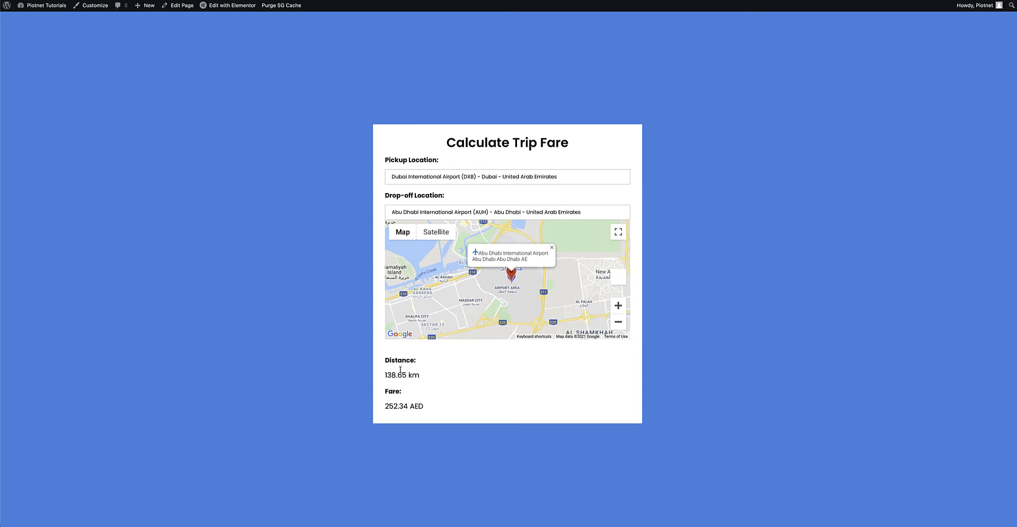
mouse_move(397, 378)
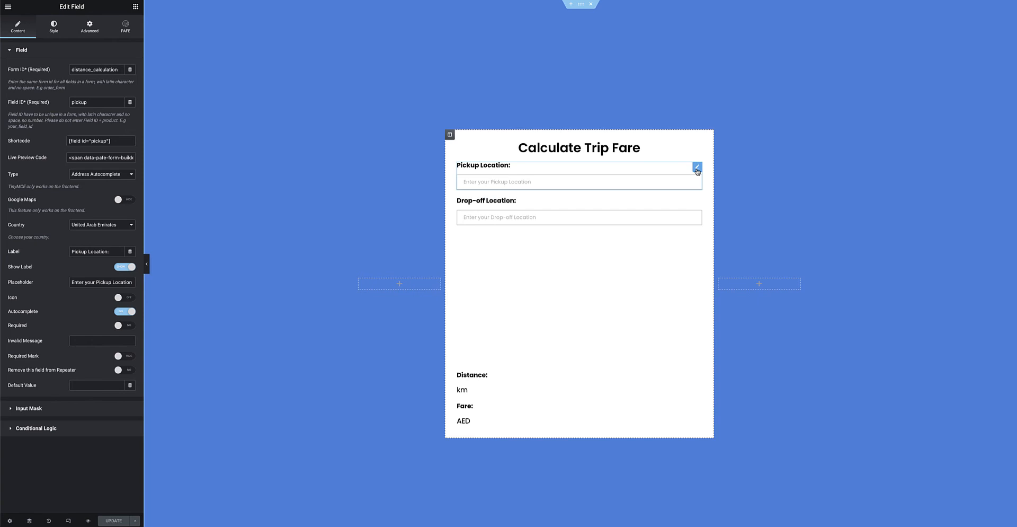
Enable Google Maps for the Pickup Location field at latitude 25.2048, longitude 55.2708, zoom 12.
click(124, 199)
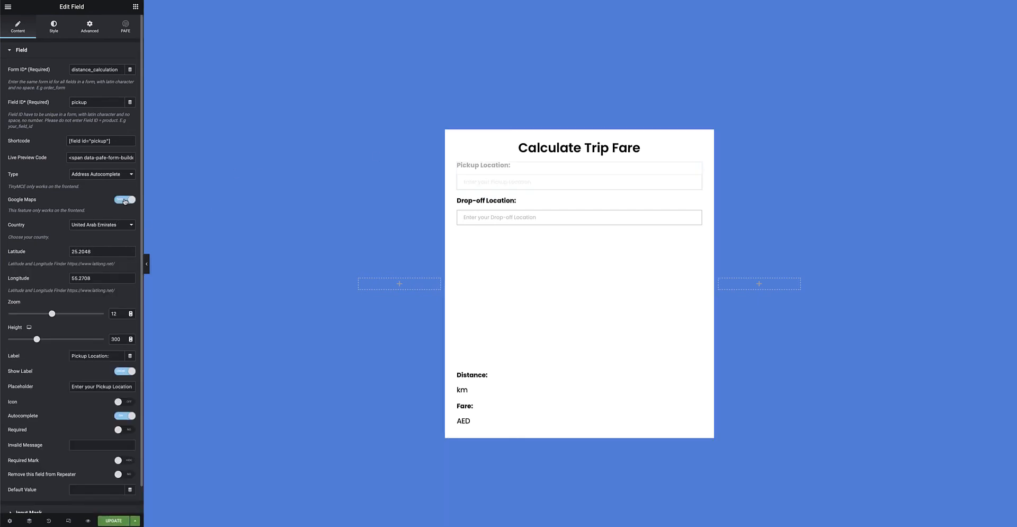
click(125, 199)
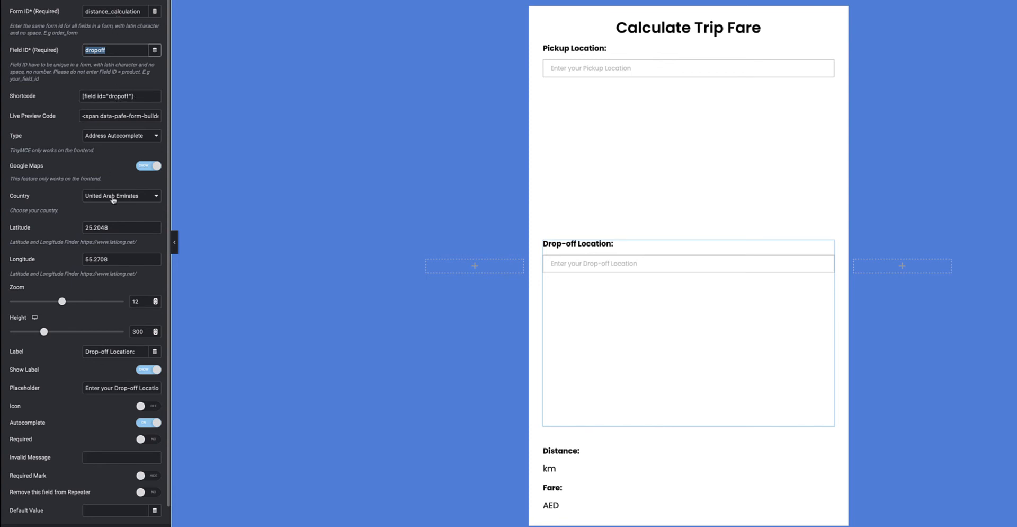
mouse_move(102, 268)
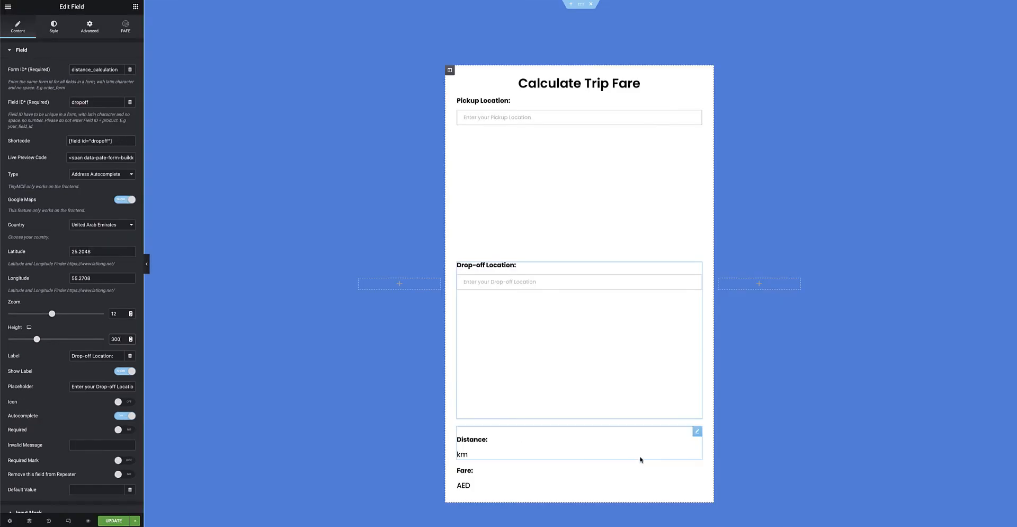
Review the Distance calculated field: from pickup to drop-off shortcodes, unit Kilometer.
click(695, 431)
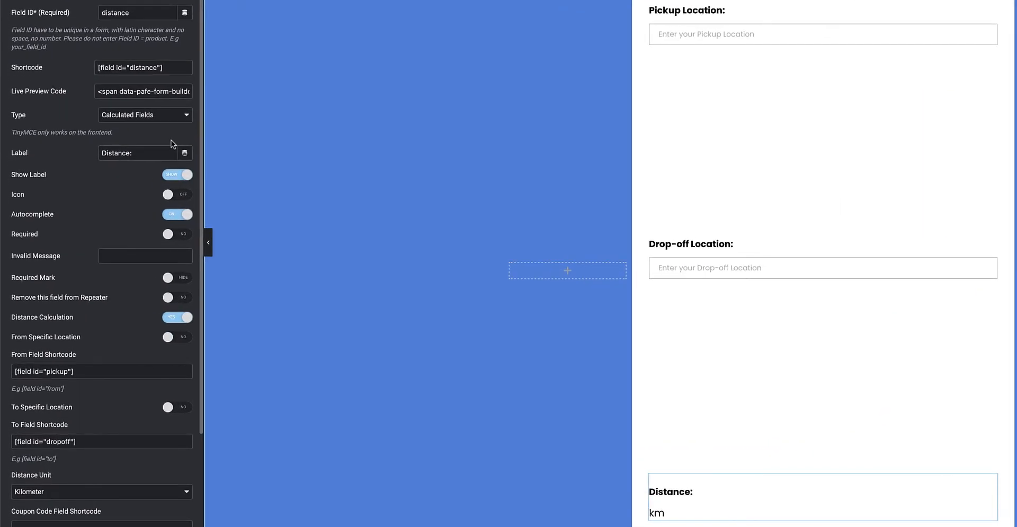
mouse_move(161, 120)
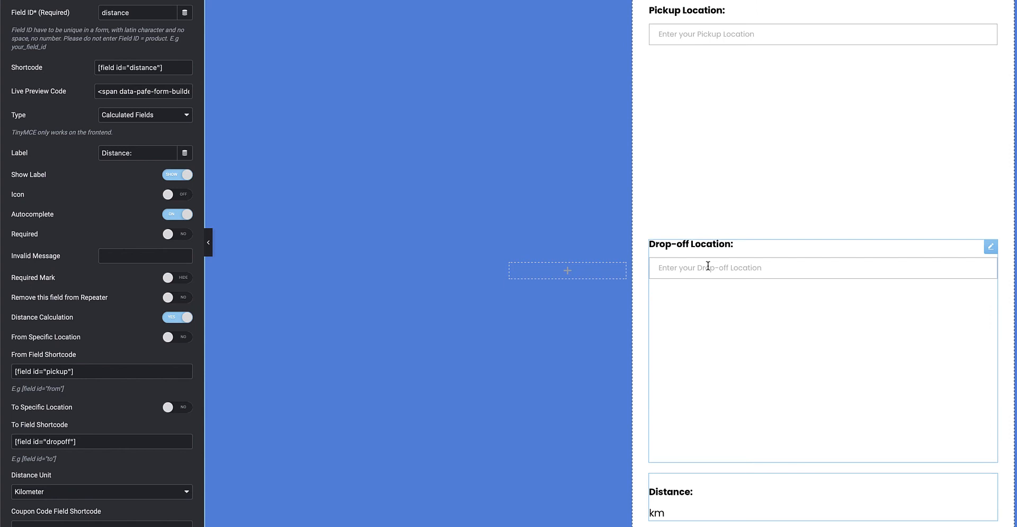
mouse_move(712, 267)
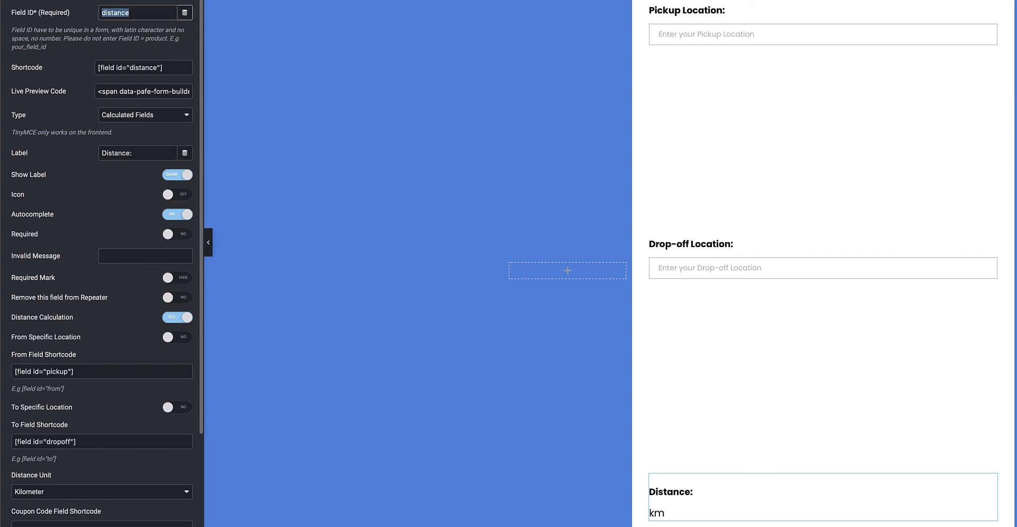
mouse_move(150, 69)
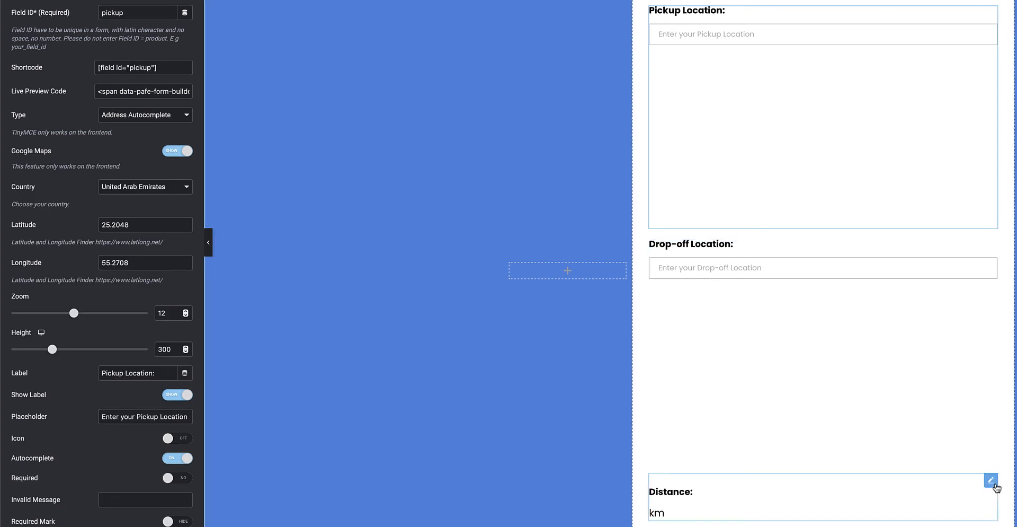
click(990, 479)
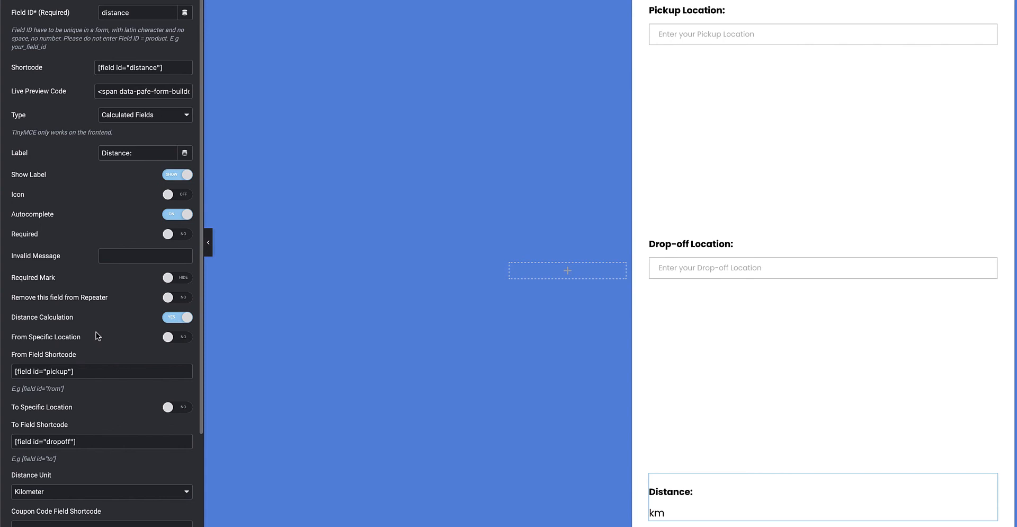
scroll(down, 3)
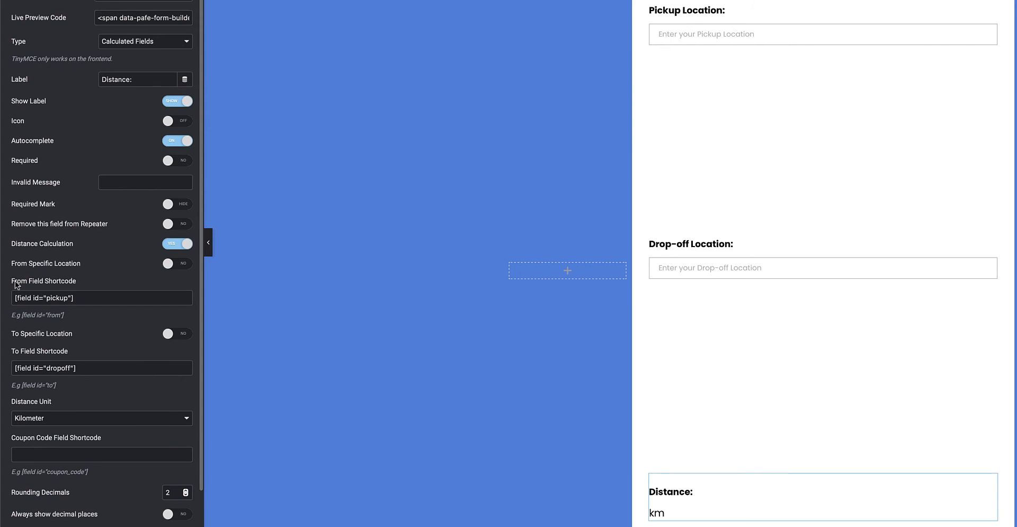
click(823, 34)
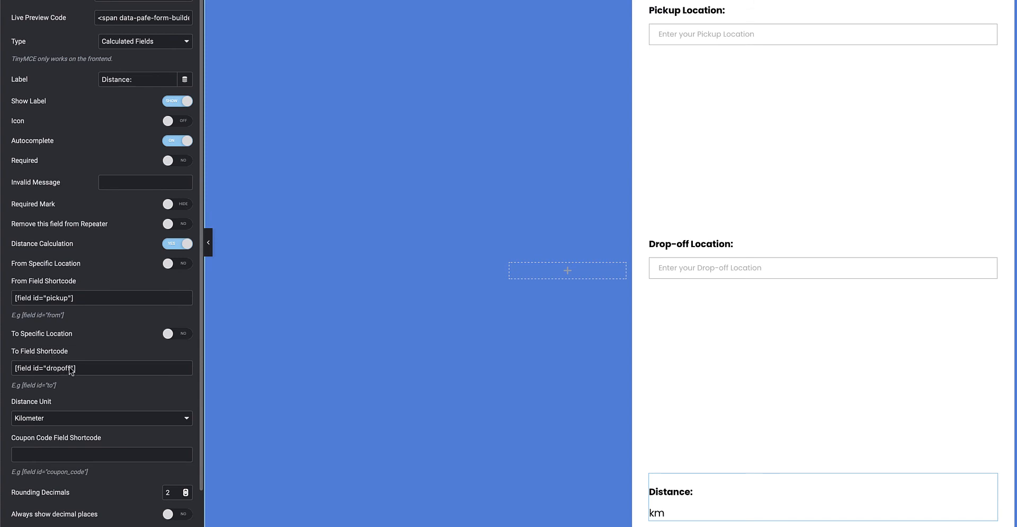
click(177, 333)
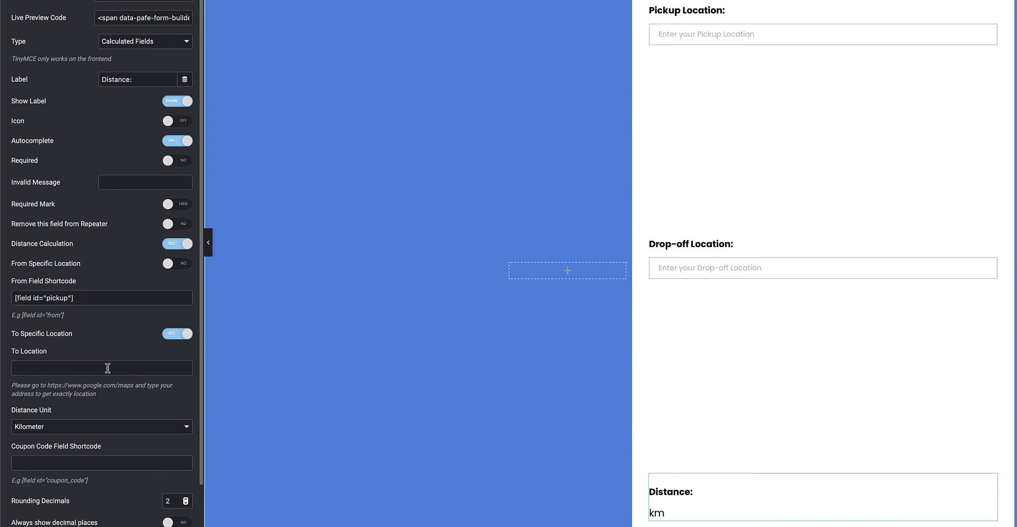
mouse_move(42, 368)
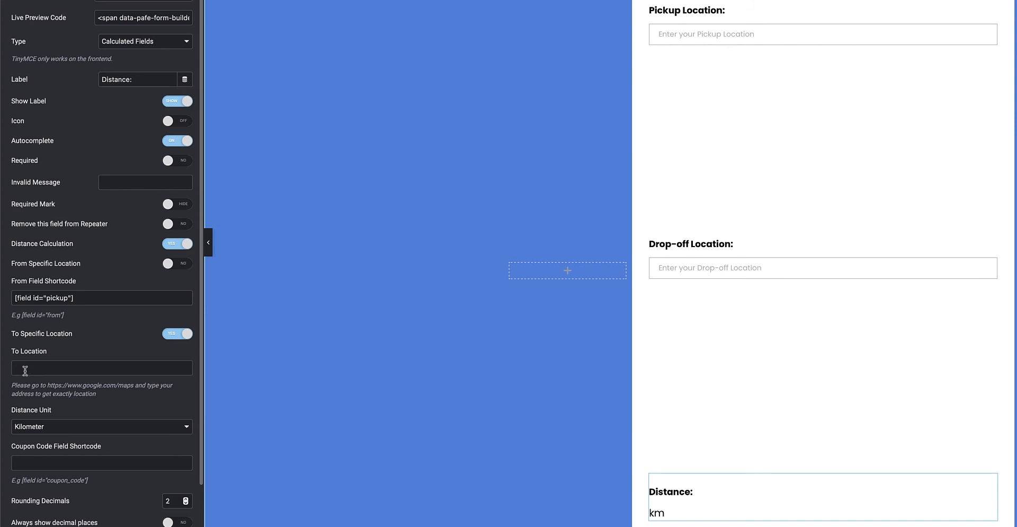
click(178, 333)
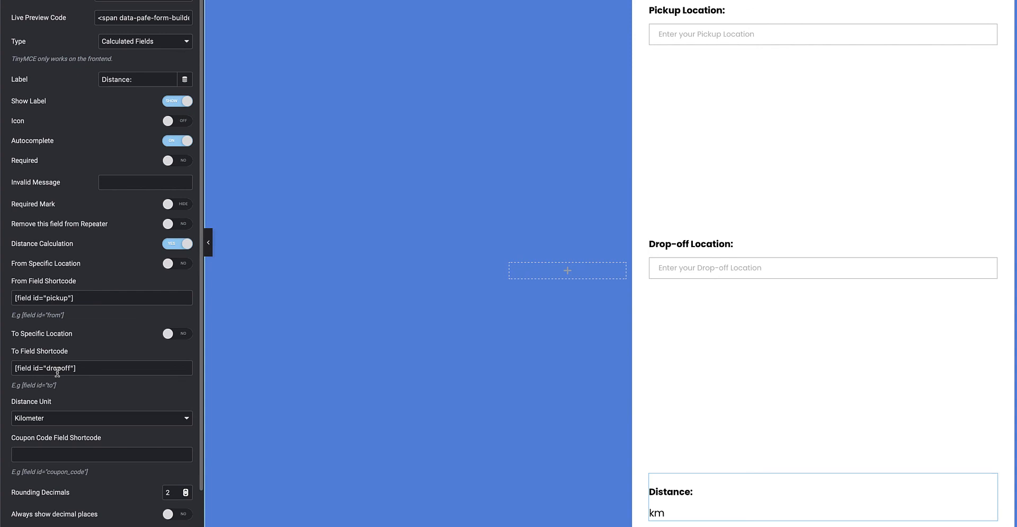
click(102, 417)
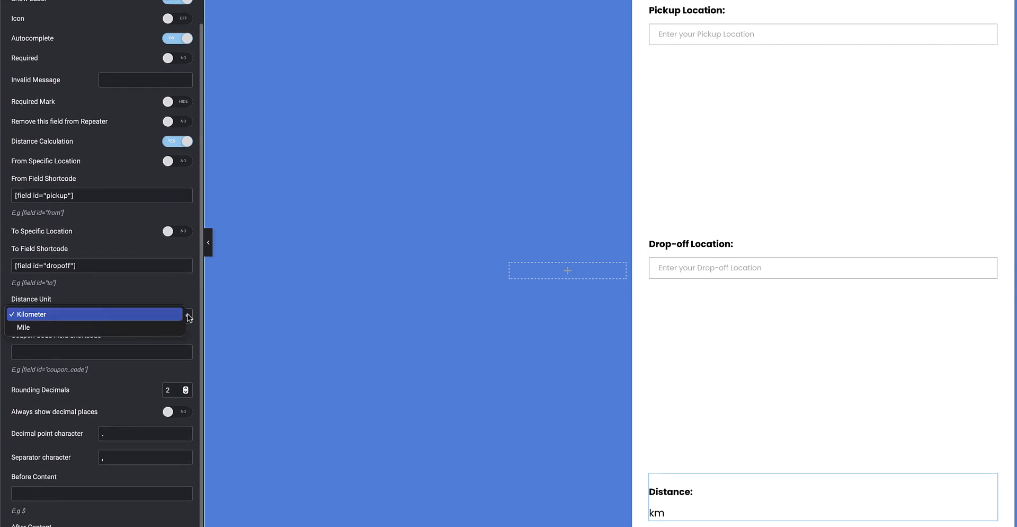
mouse_move(42, 326)
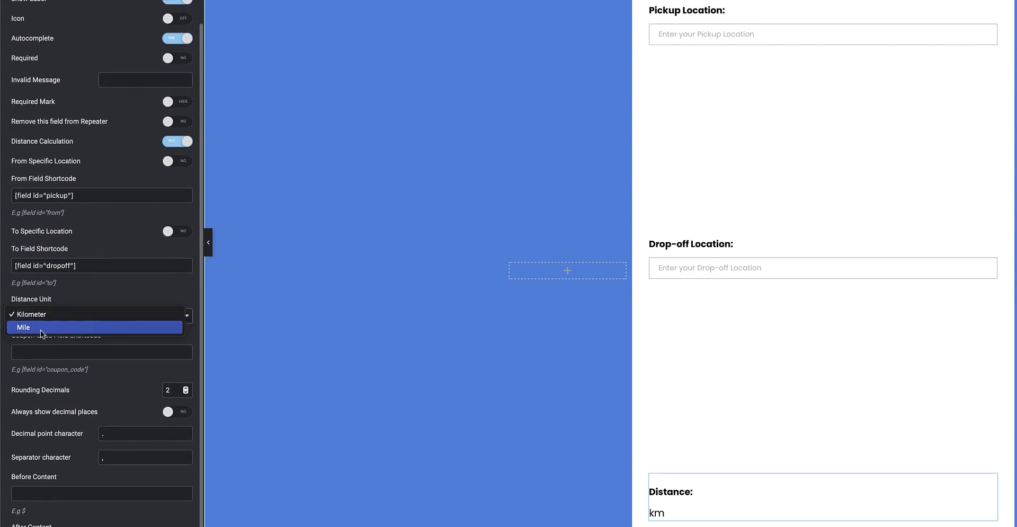
click(32, 314)
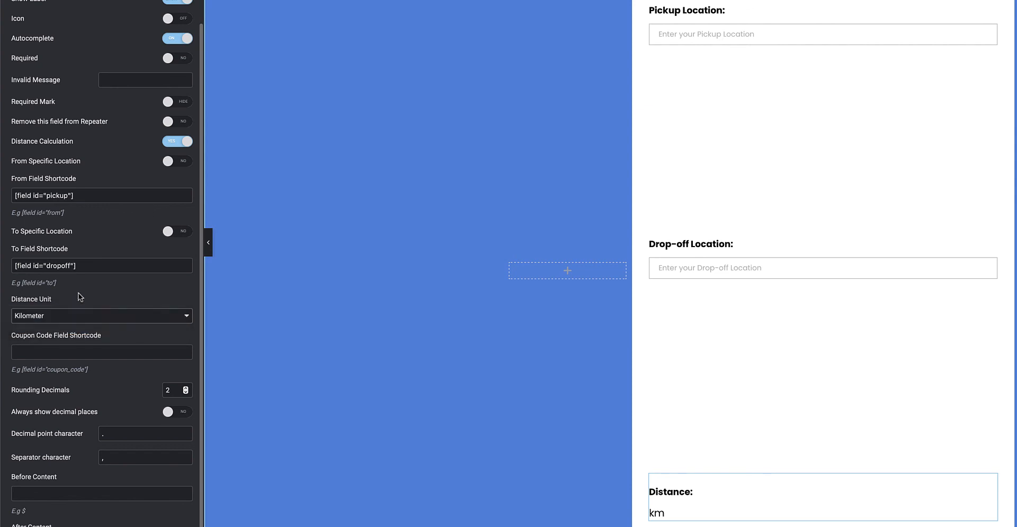
scroll(down, 3)
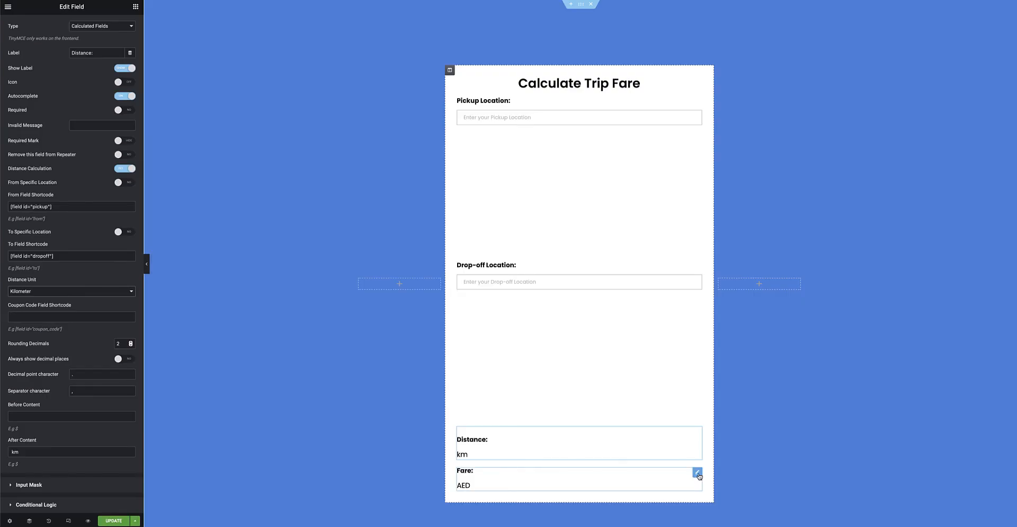
Review the Fare field's calculation formula [field id="distance"]*1.82.
click(697, 472)
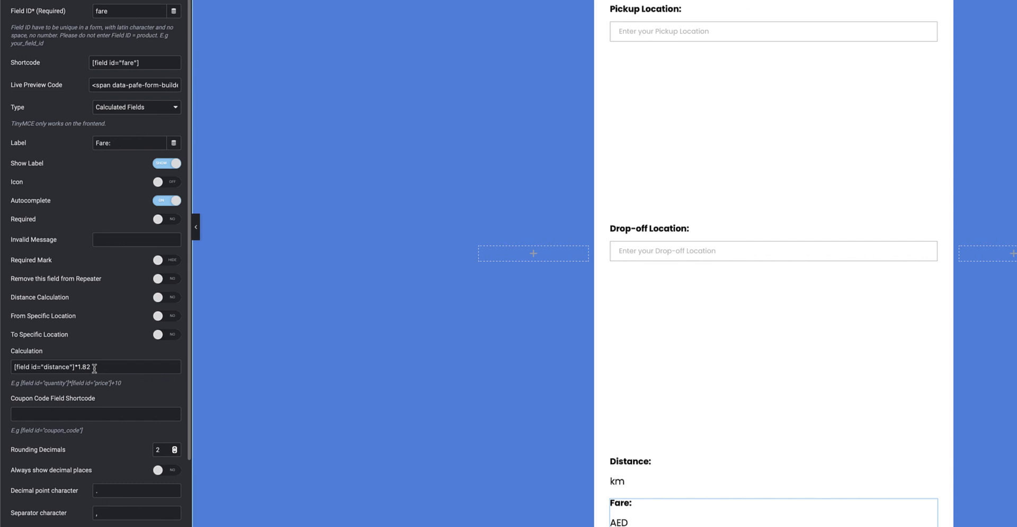
triple_click(96, 366)
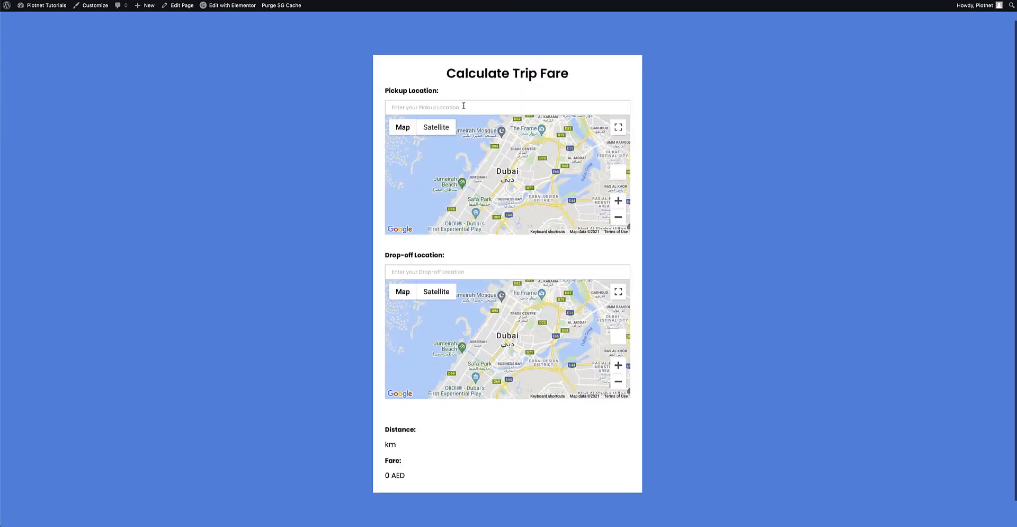
Set Dubai International Airport to Abu Dhabi International Airport, yielding 138.65 km and 252.34 AED fare.
text(dubai)
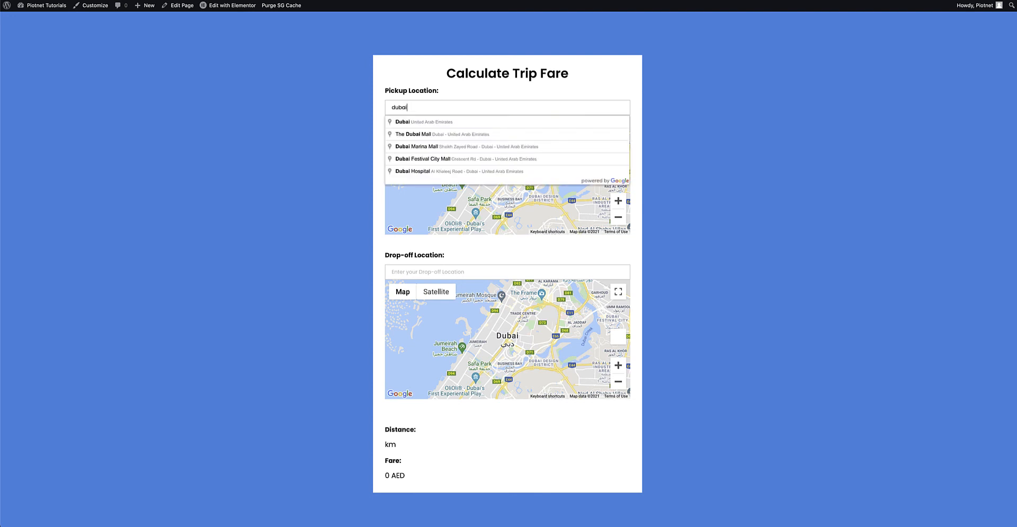
click(402, 121)
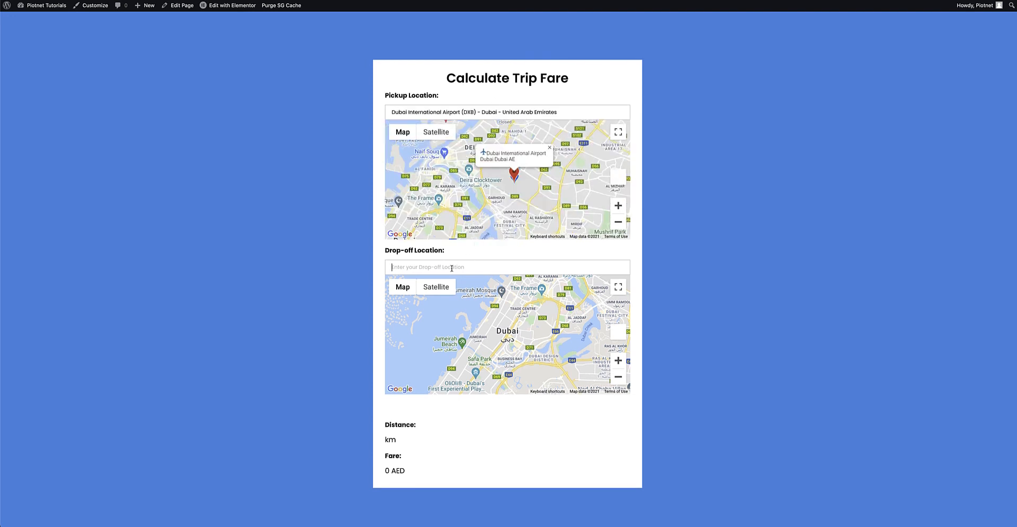
text(abu d)
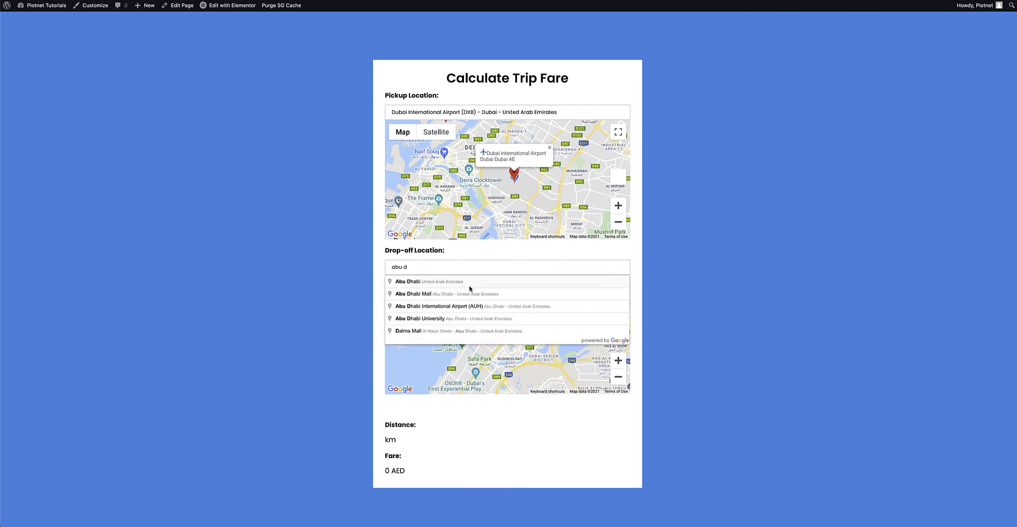
click(443, 305)
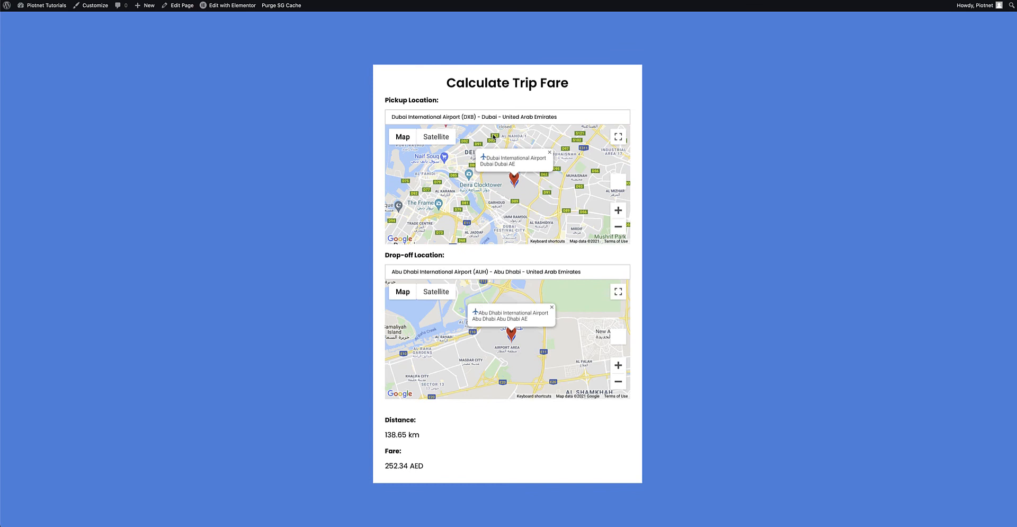
mouse_move(532, 479)
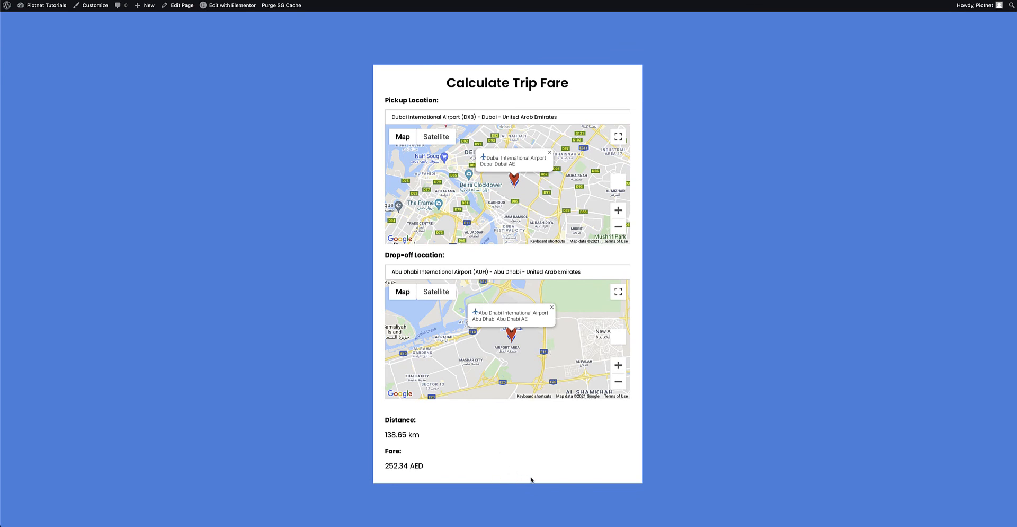
mouse_move(413, 434)
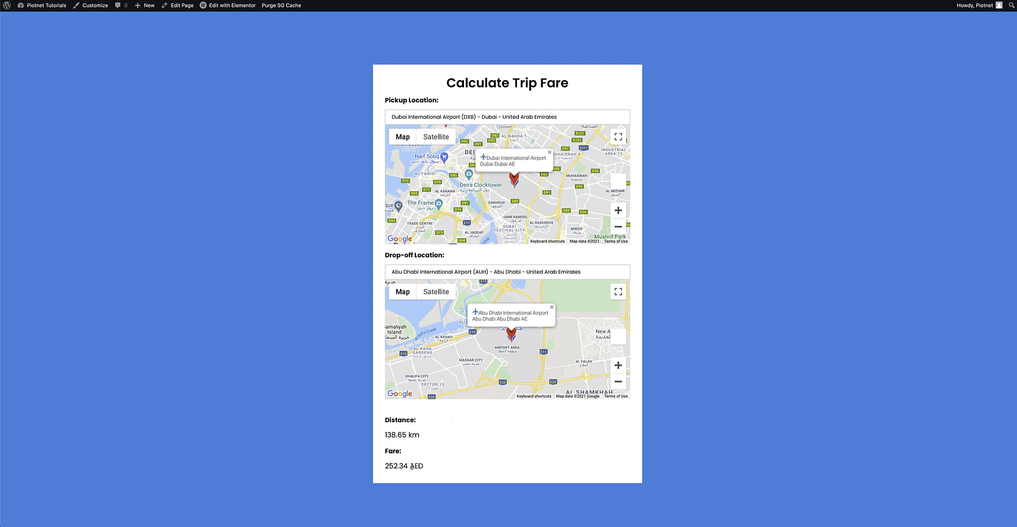
triple_click(402, 465)
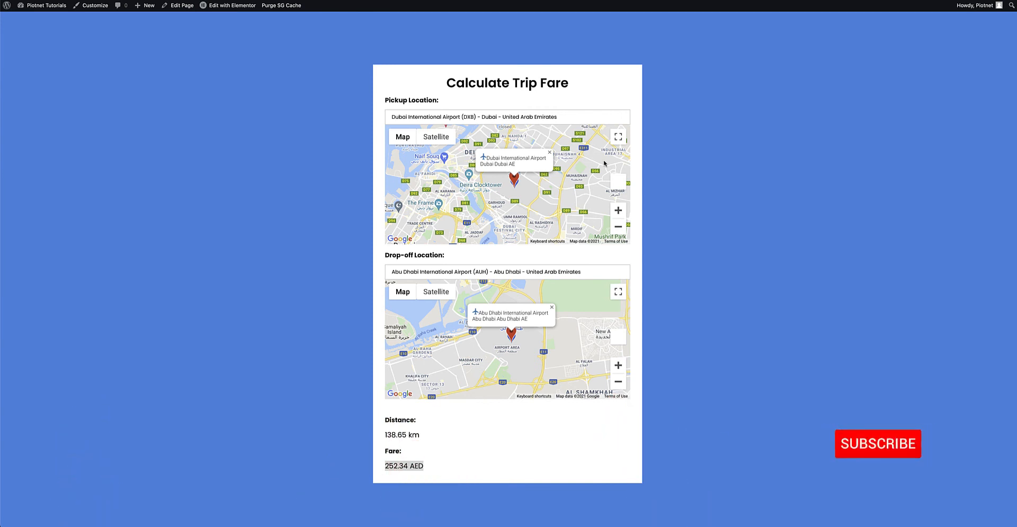
click(877, 443)
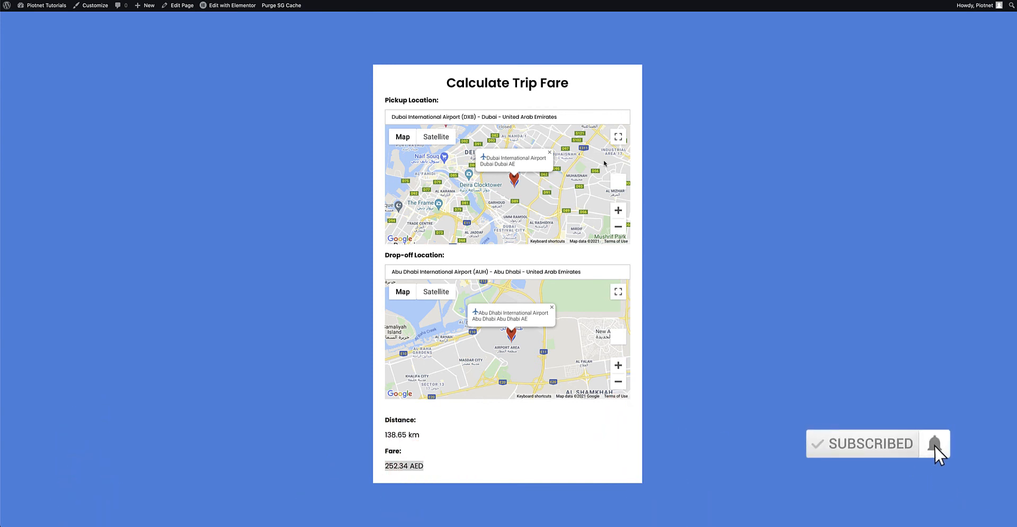